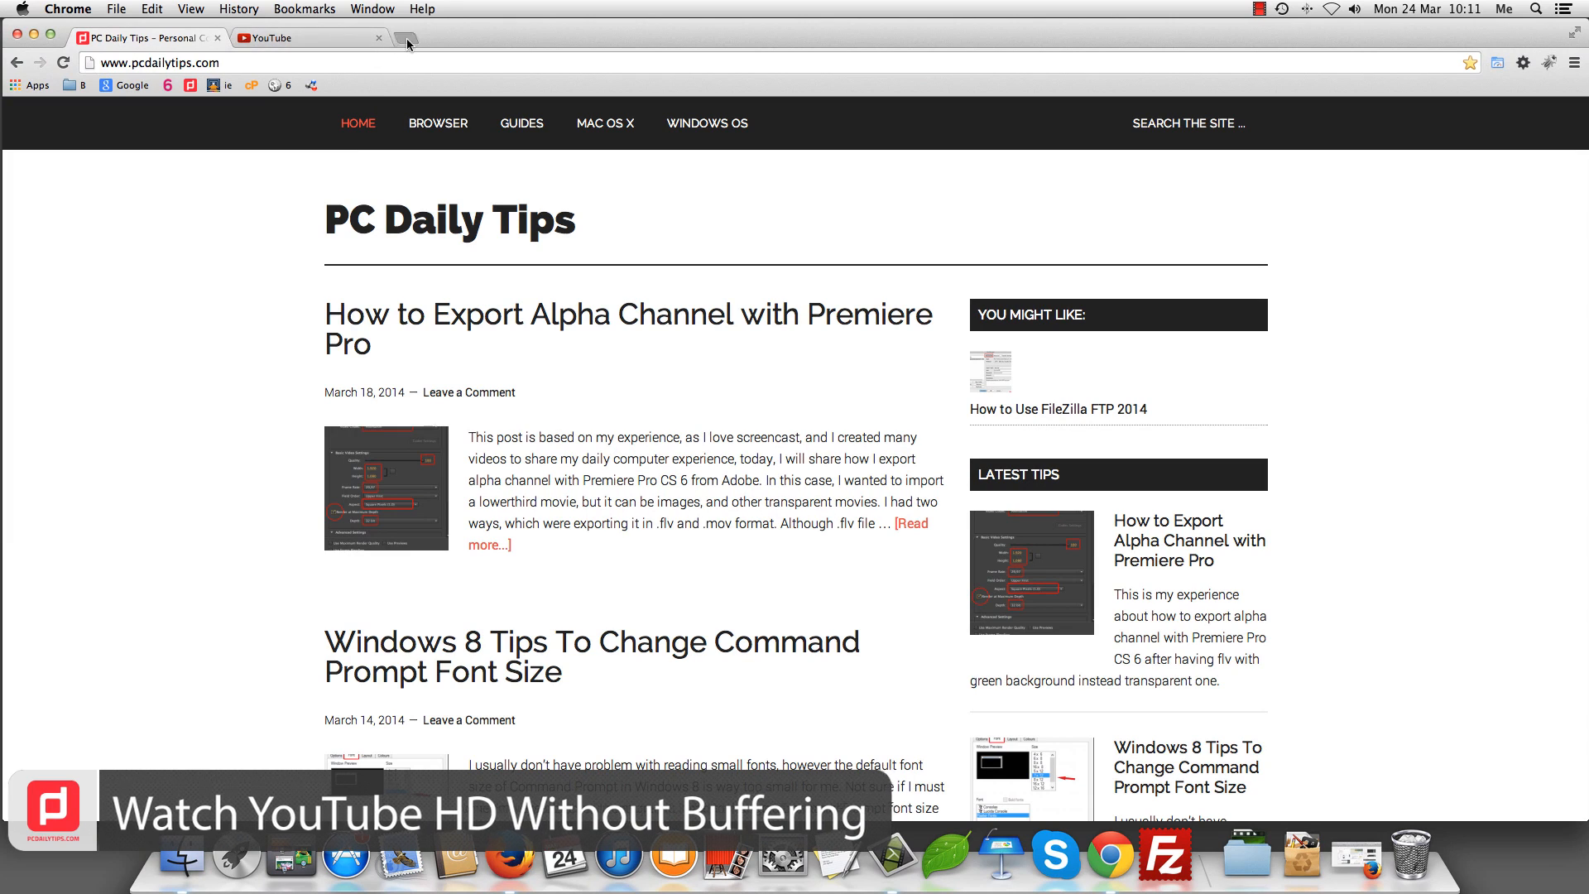
pyautogui.click(405, 43)
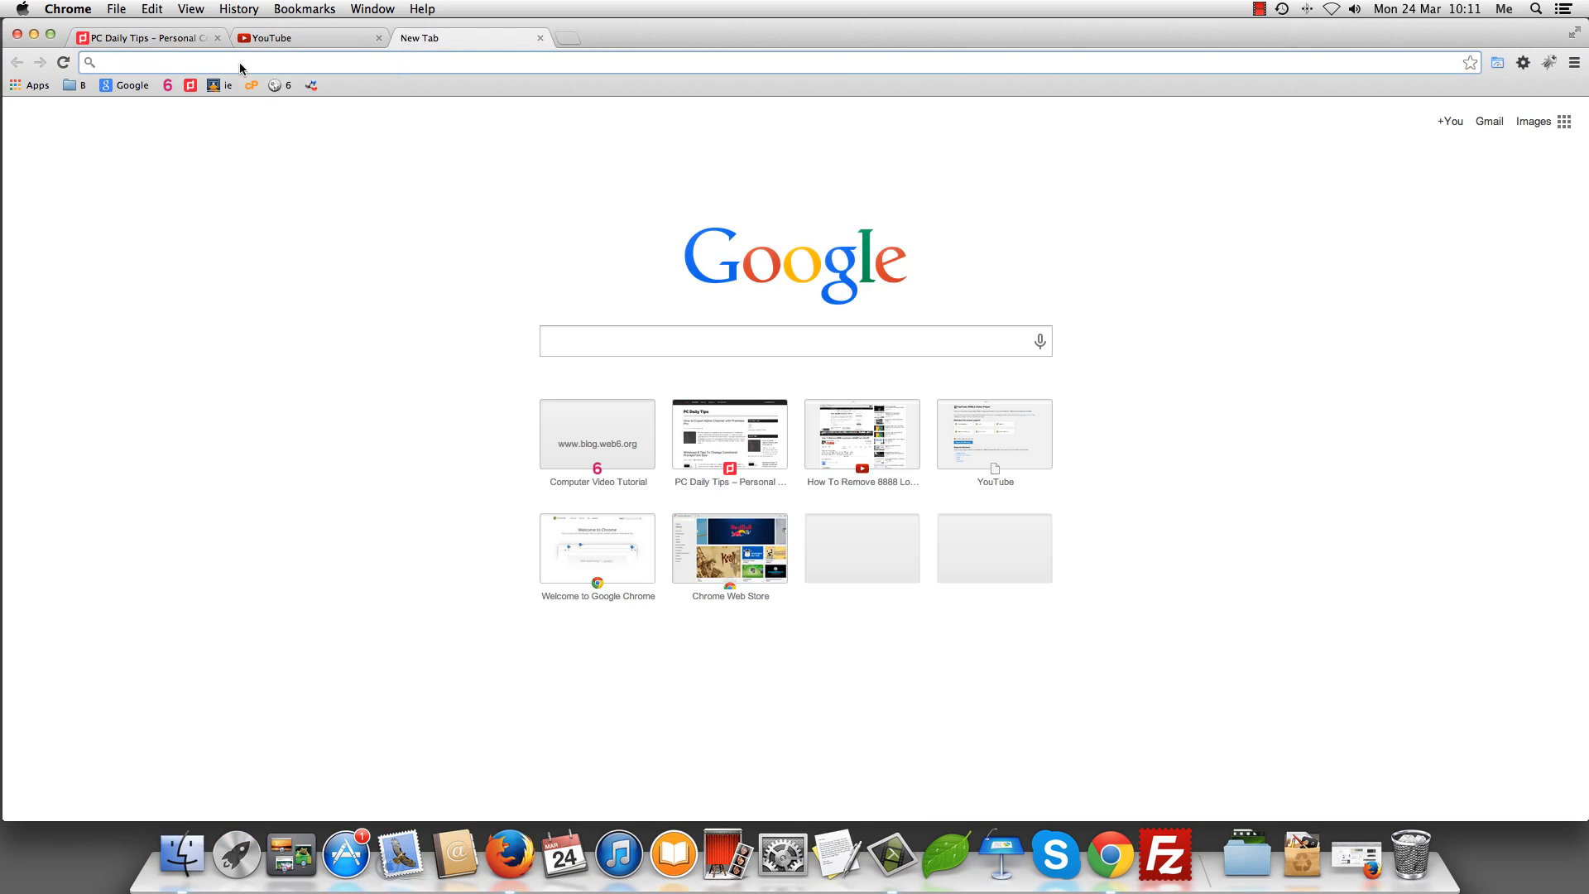
pyautogui.write('www.youtube.com/watch?v=kMLn6YfwyeU')
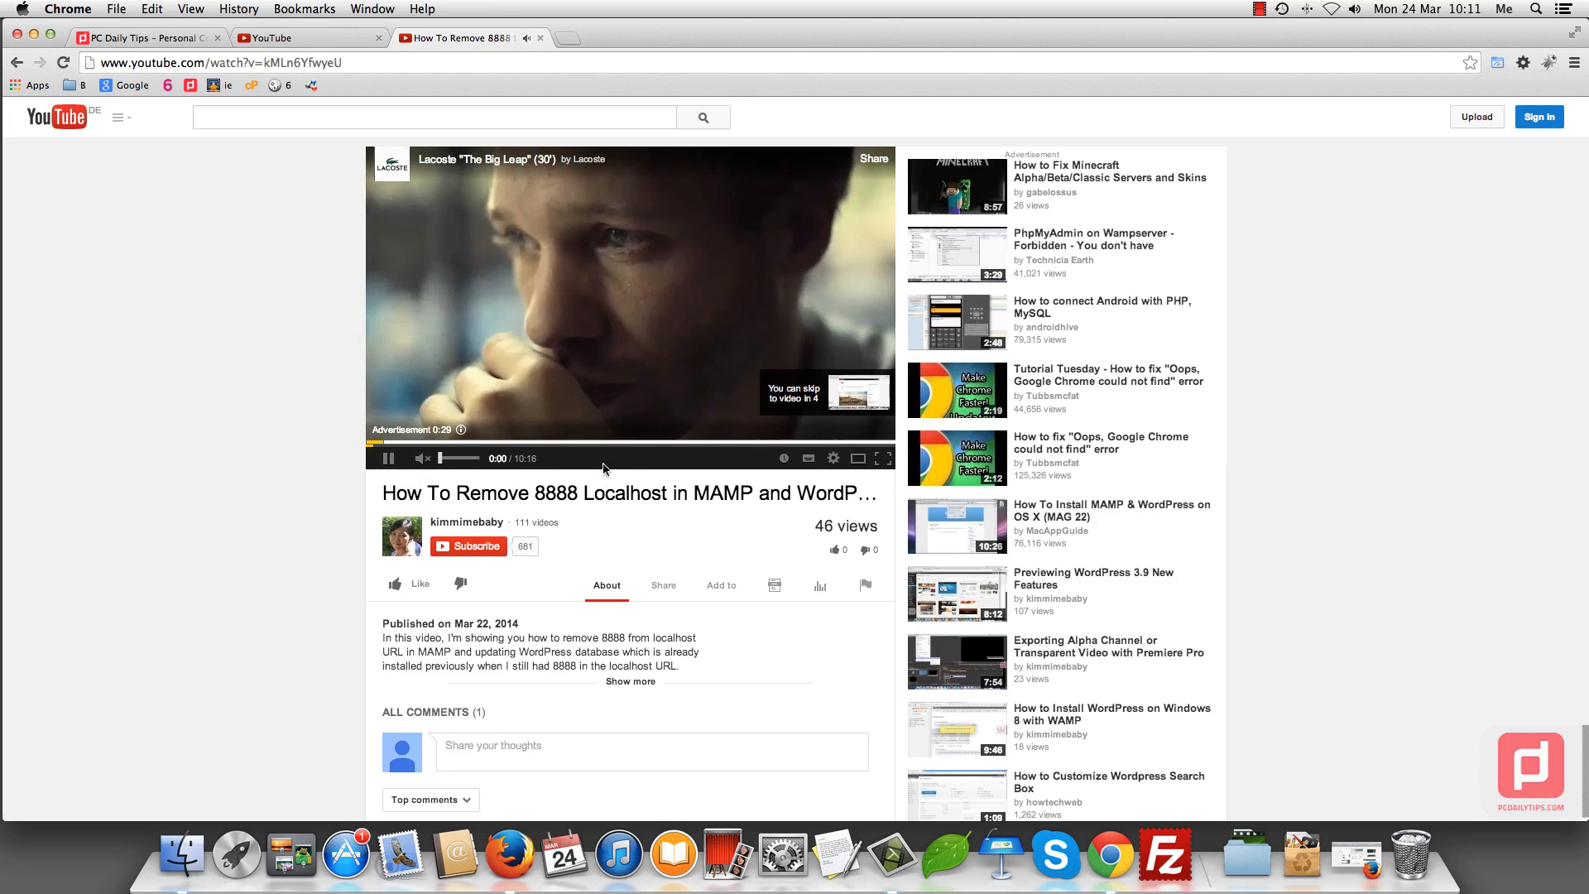
pyautogui.moveTo(832, 459)
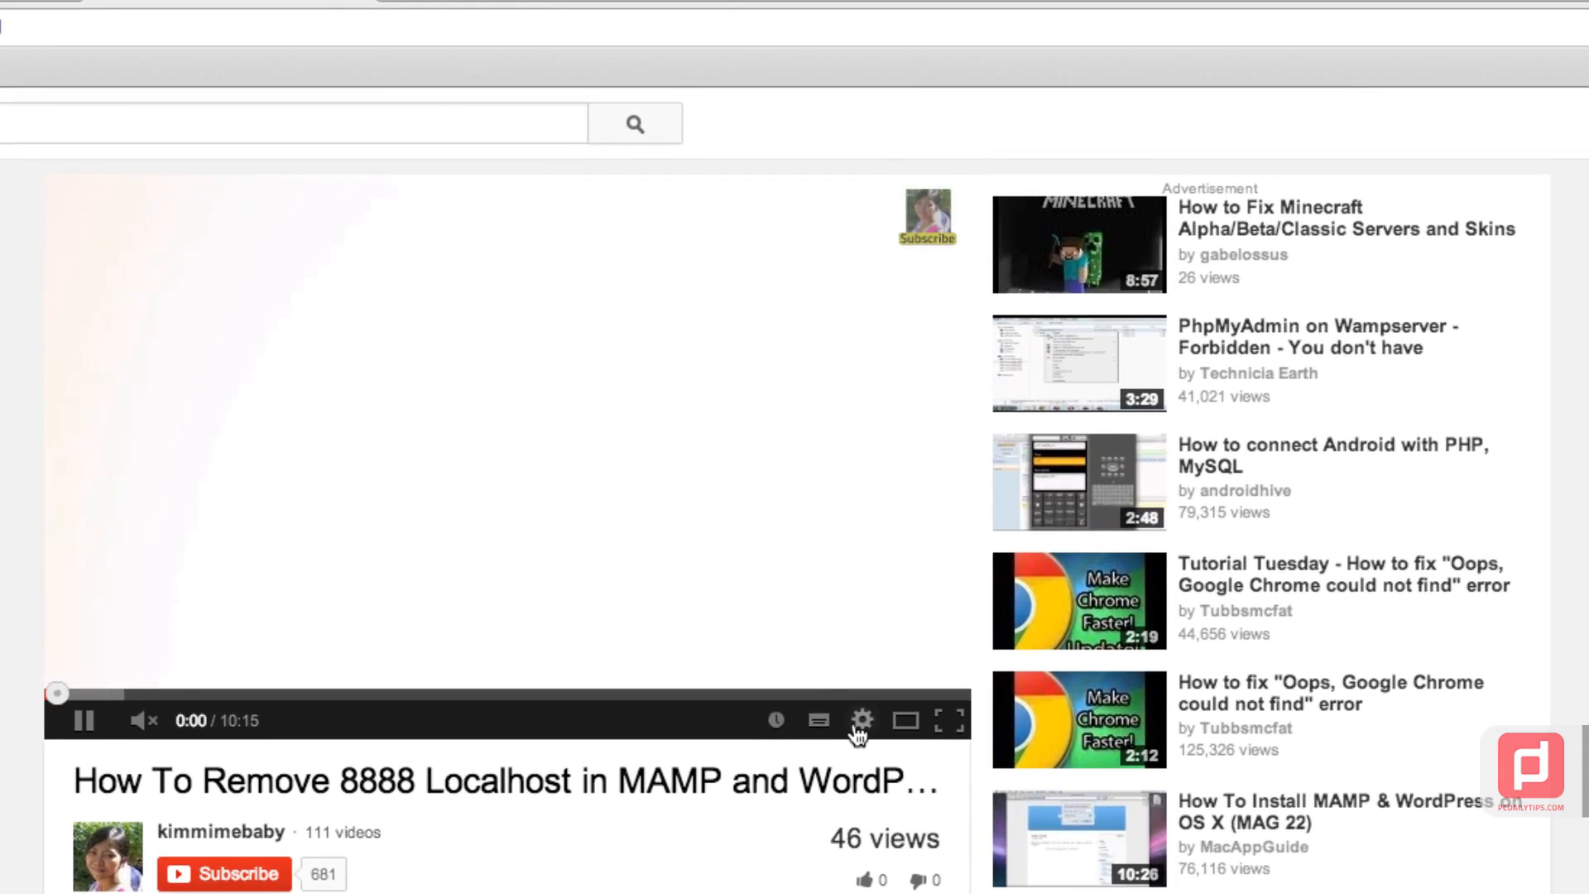
# Switch the video to 1080p HD quality, rewind it to the start and resume playback
pyautogui.click(861, 720)
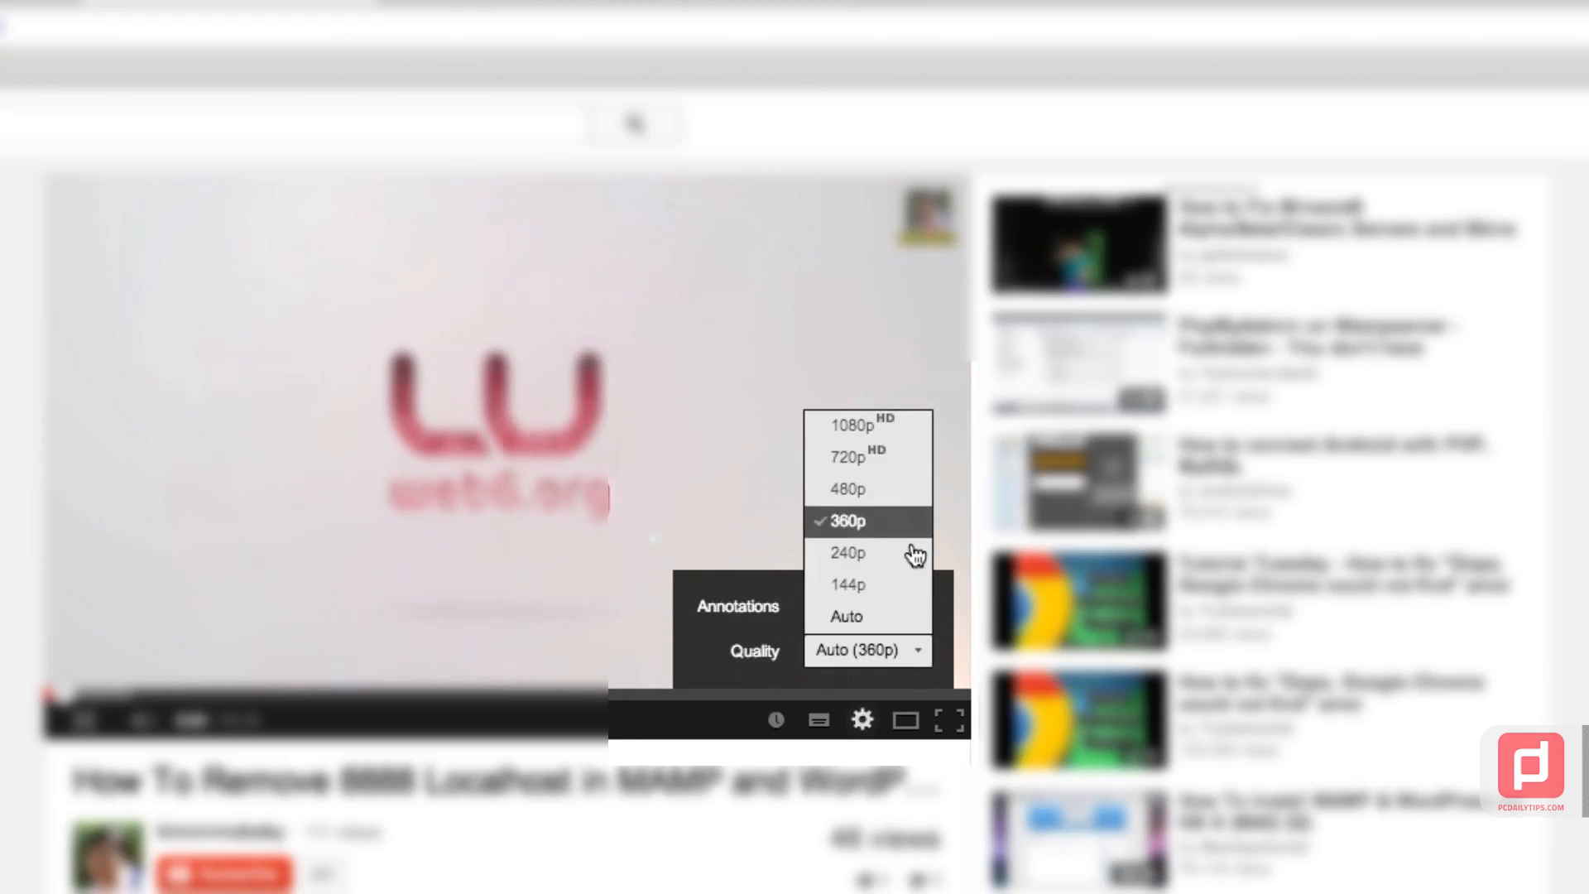
pyautogui.click(861, 720)
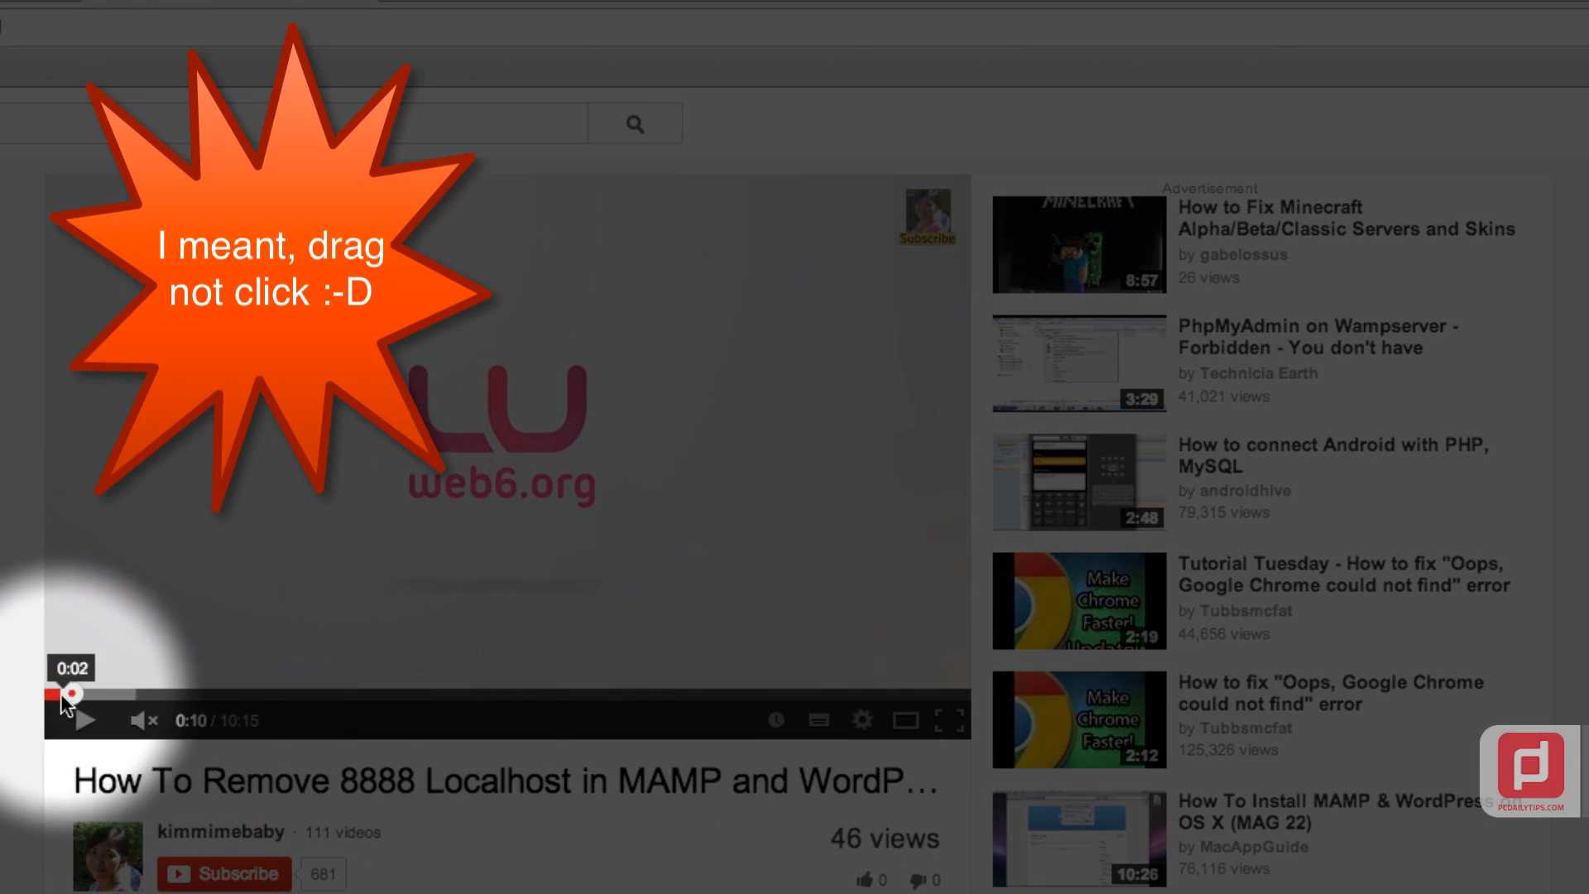
pyautogui.moveTo(74, 692); pyautogui.dragTo(57, 692)
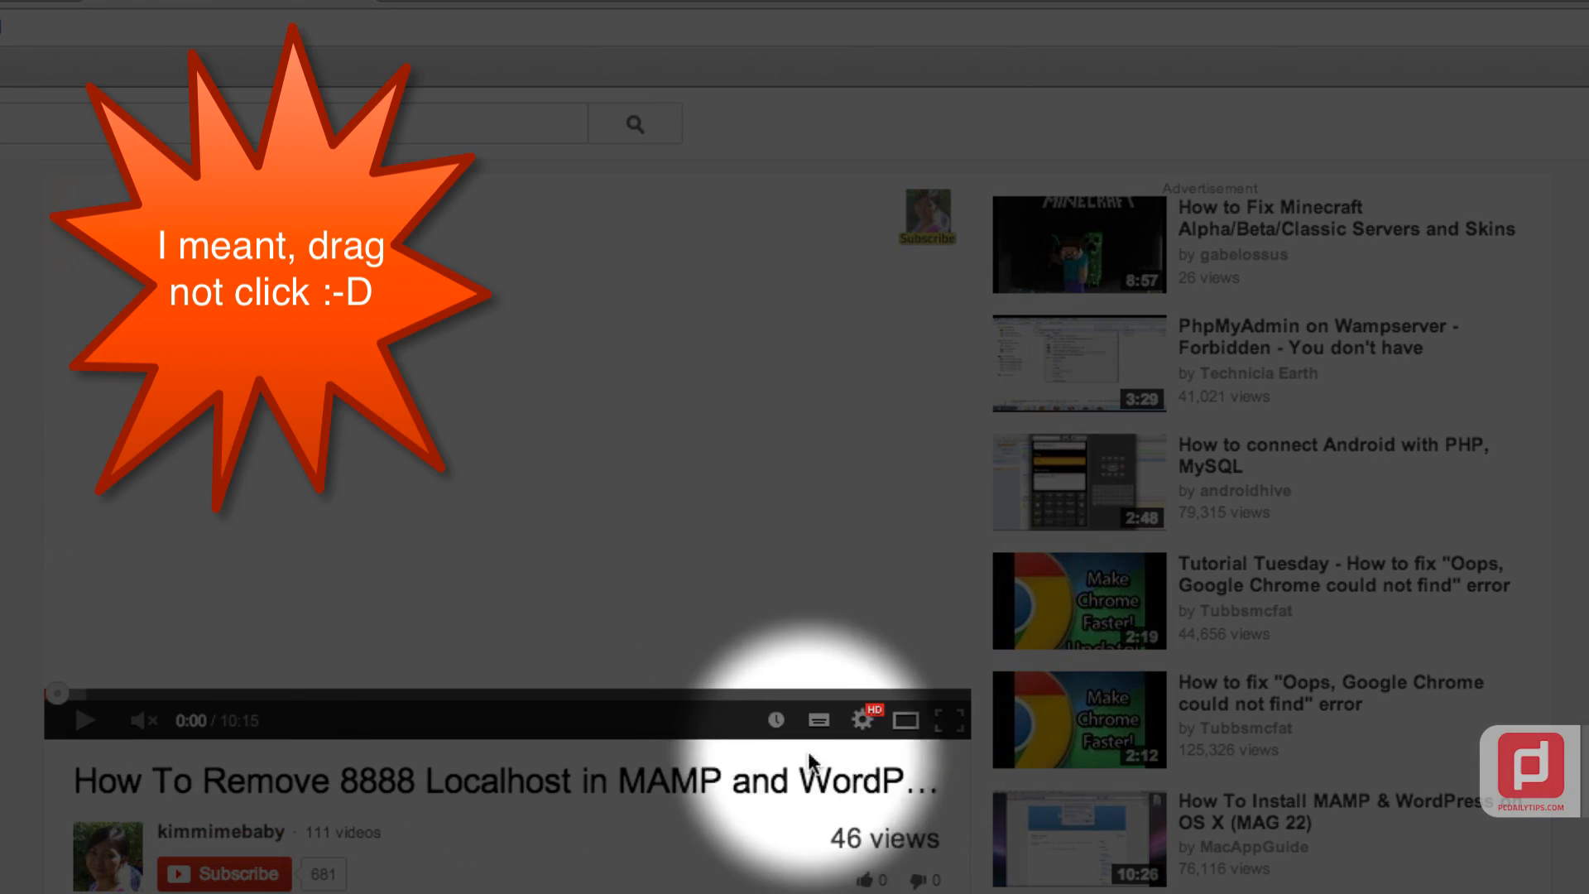
pyautogui.moveTo(859, 720)
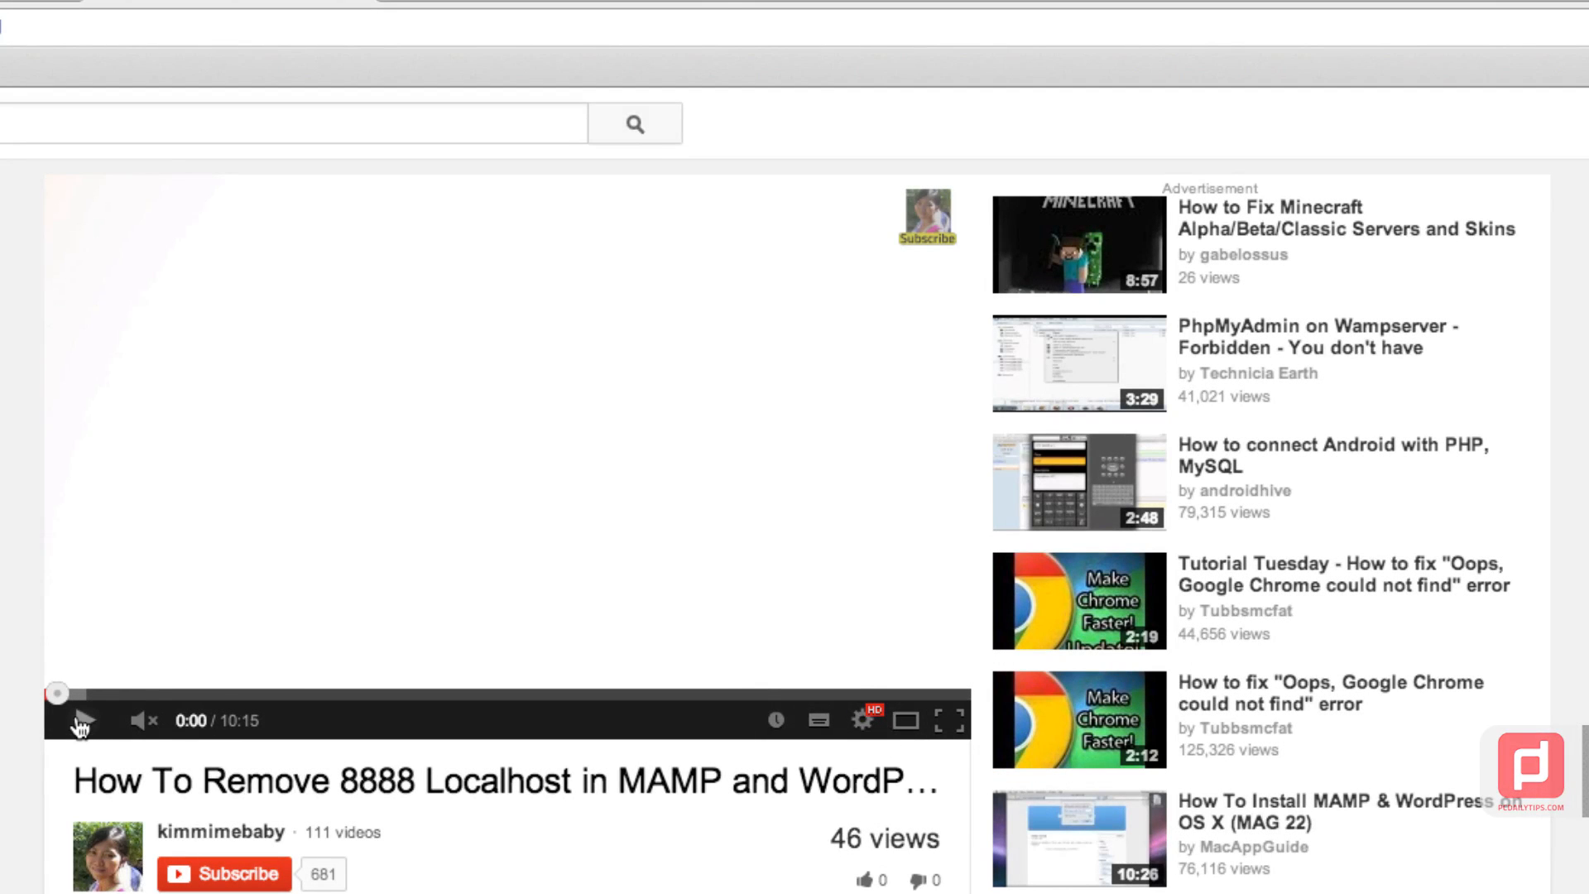
pyautogui.click(82, 720)
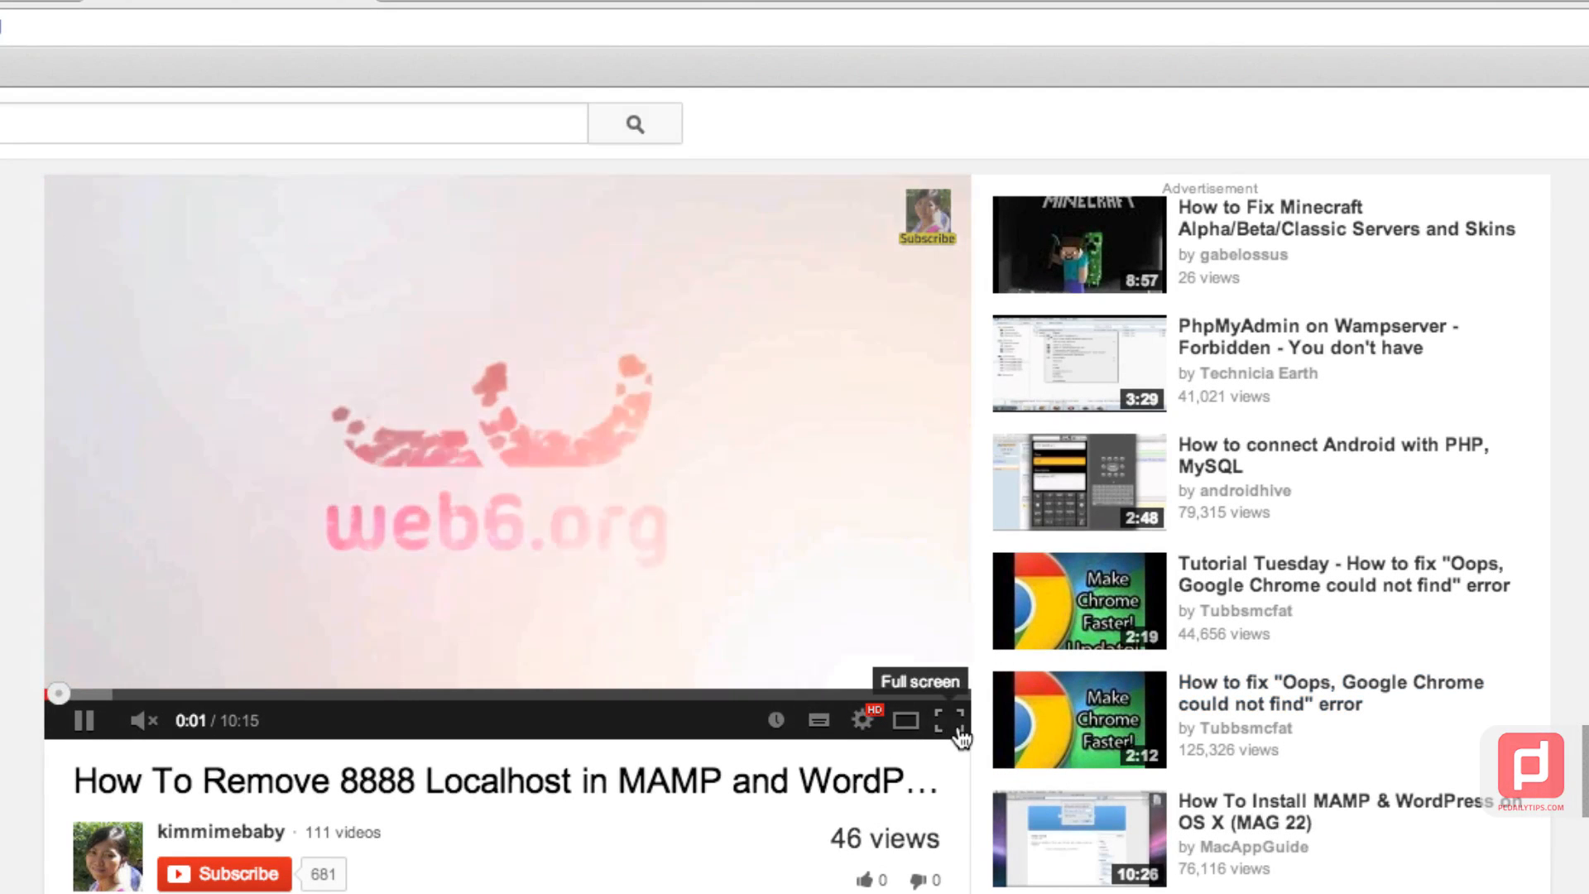
# Play the HD tutorial video full screen, then leave full screen to switch tabs
pyautogui.click(955, 720)
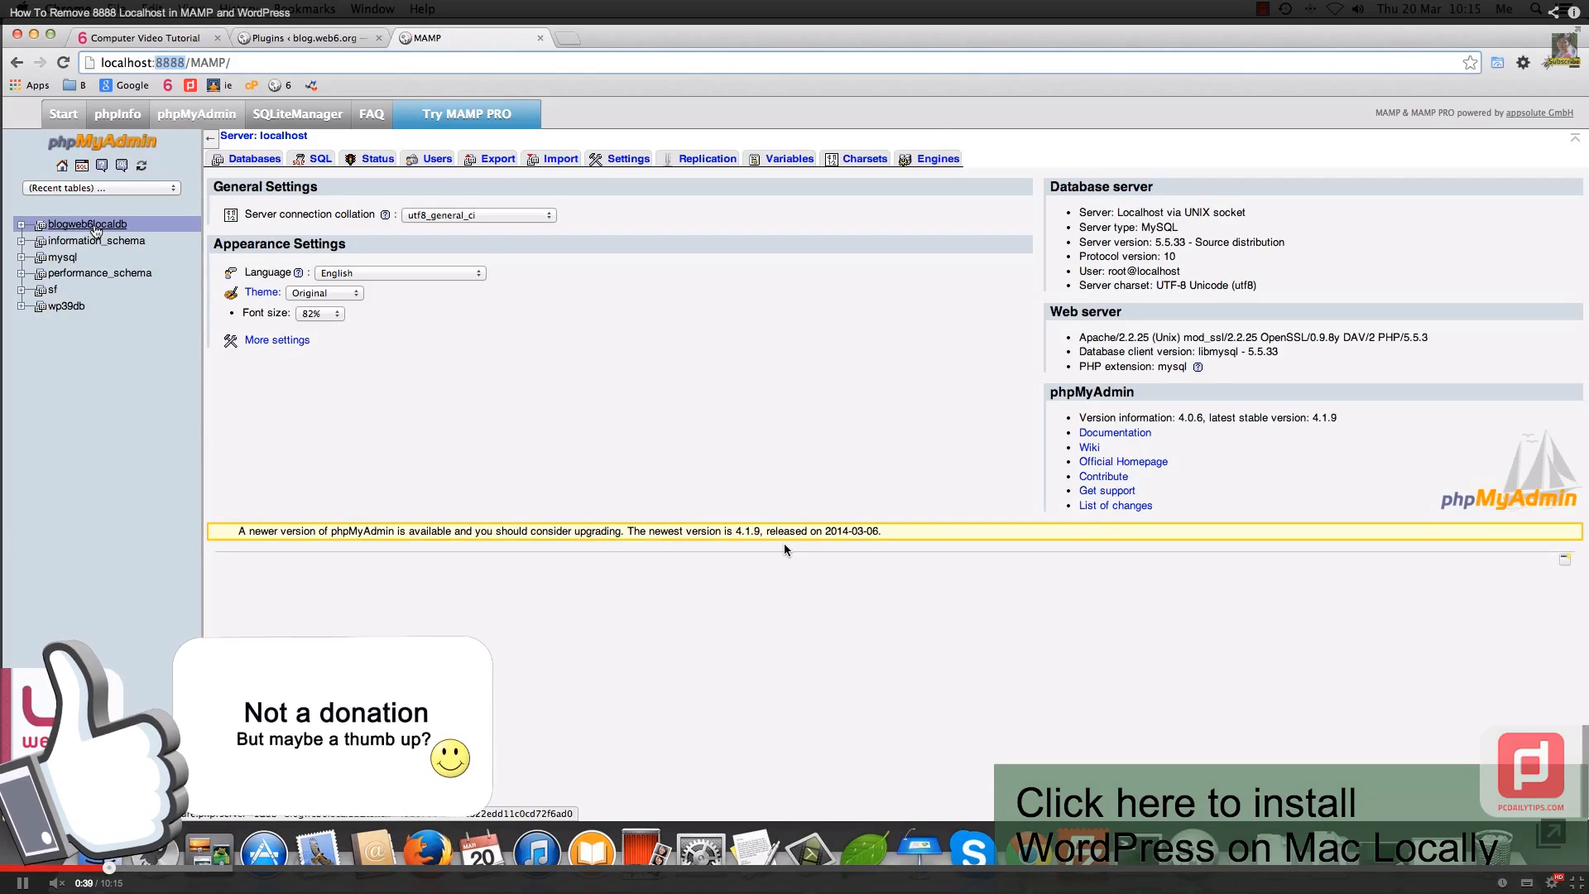
pyautogui.click(85, 224)
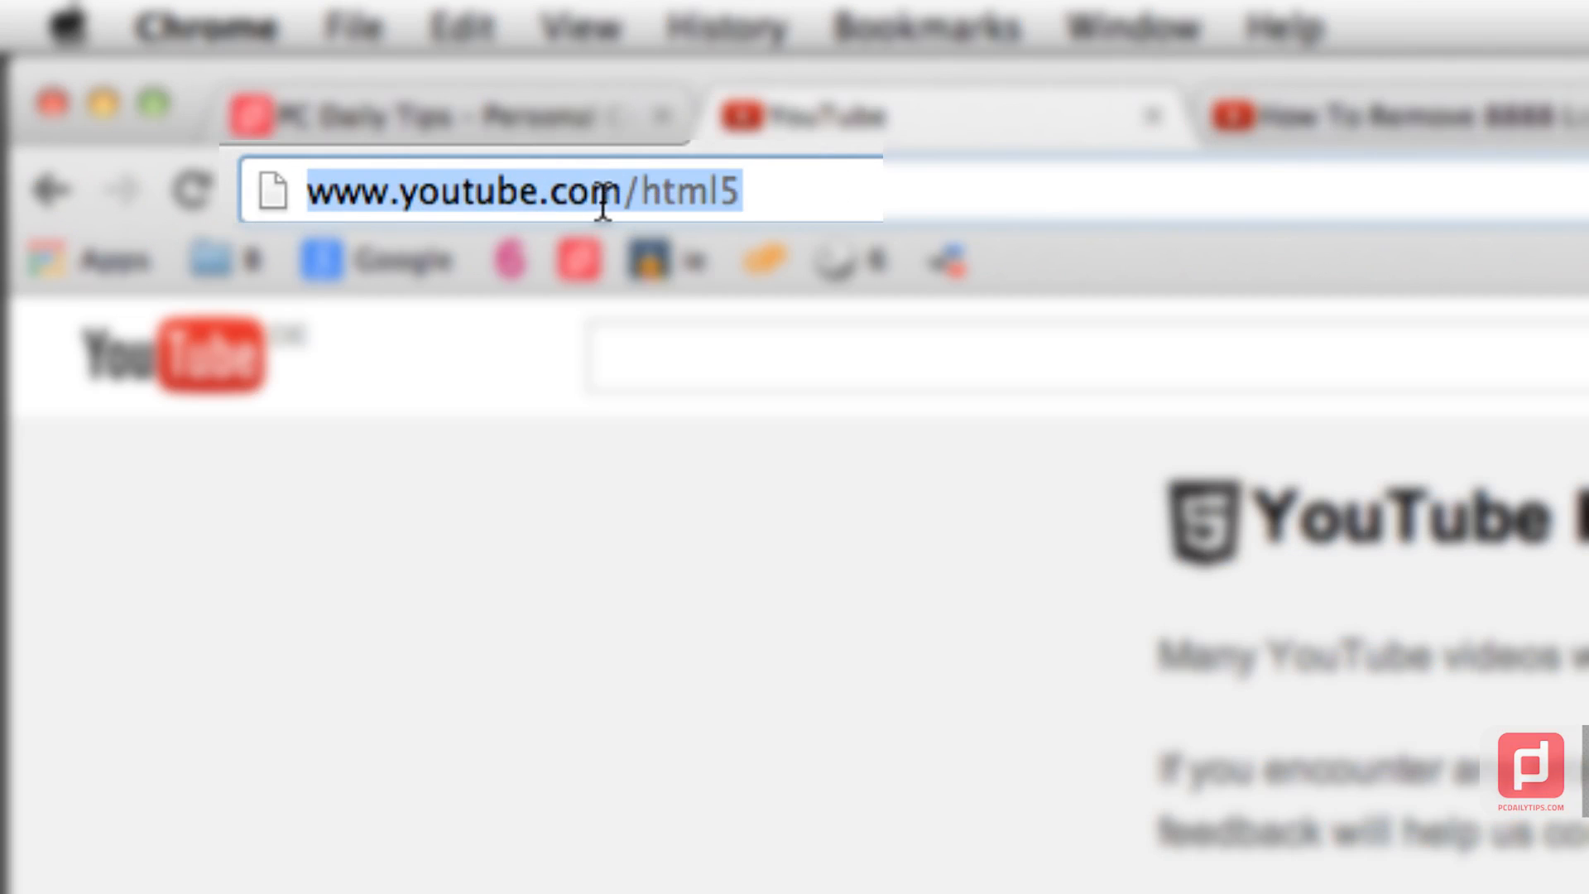
pyautogui.moveTo(767, 194)
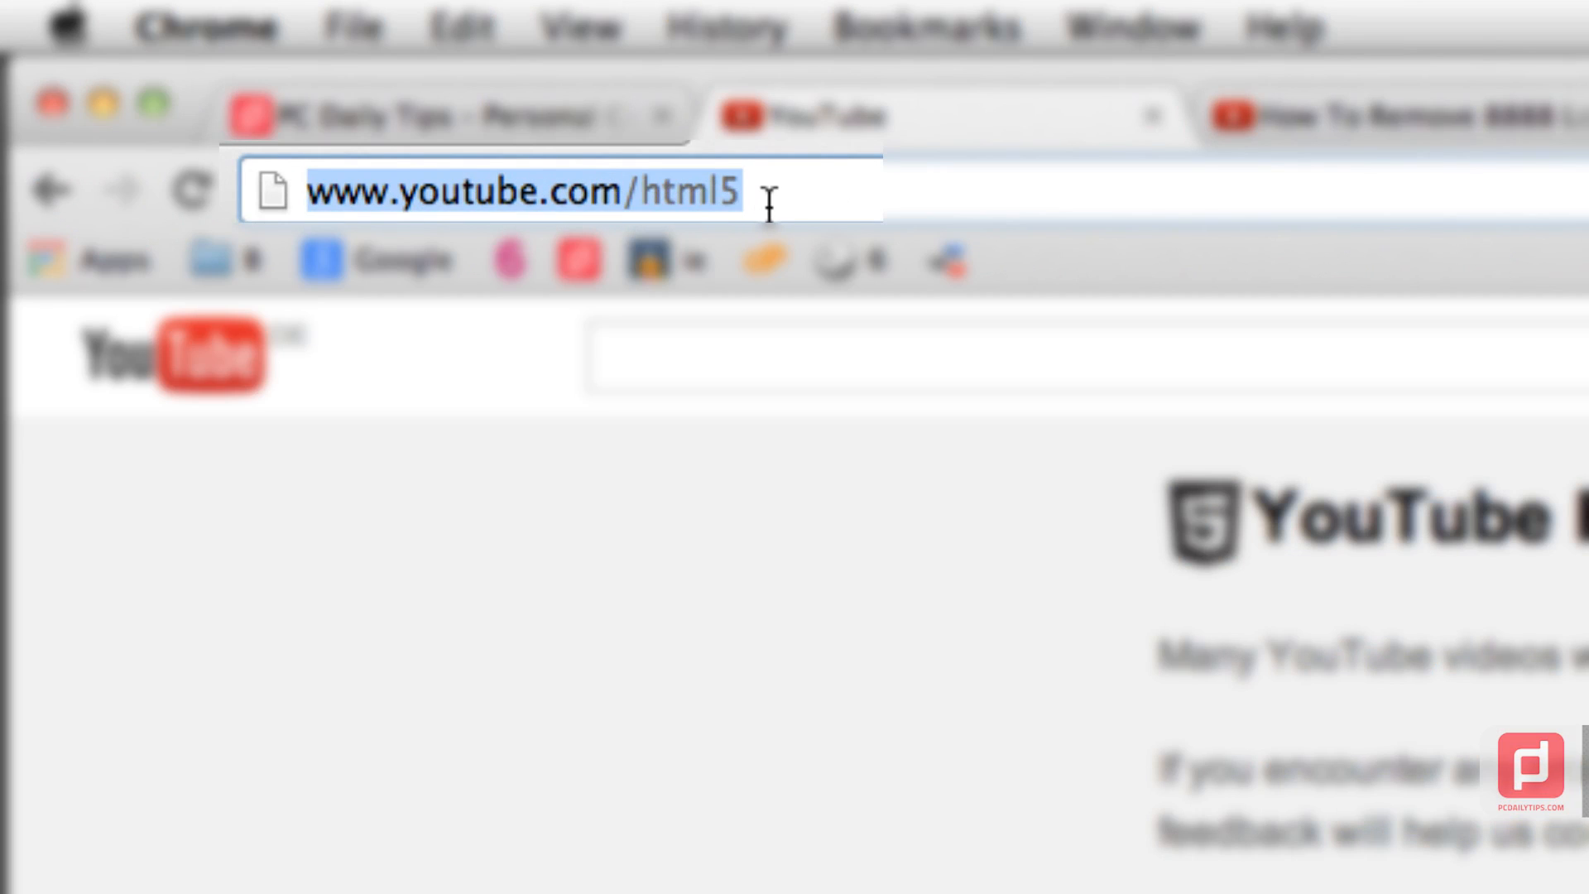
pyautogui.moveTo(526, 610)
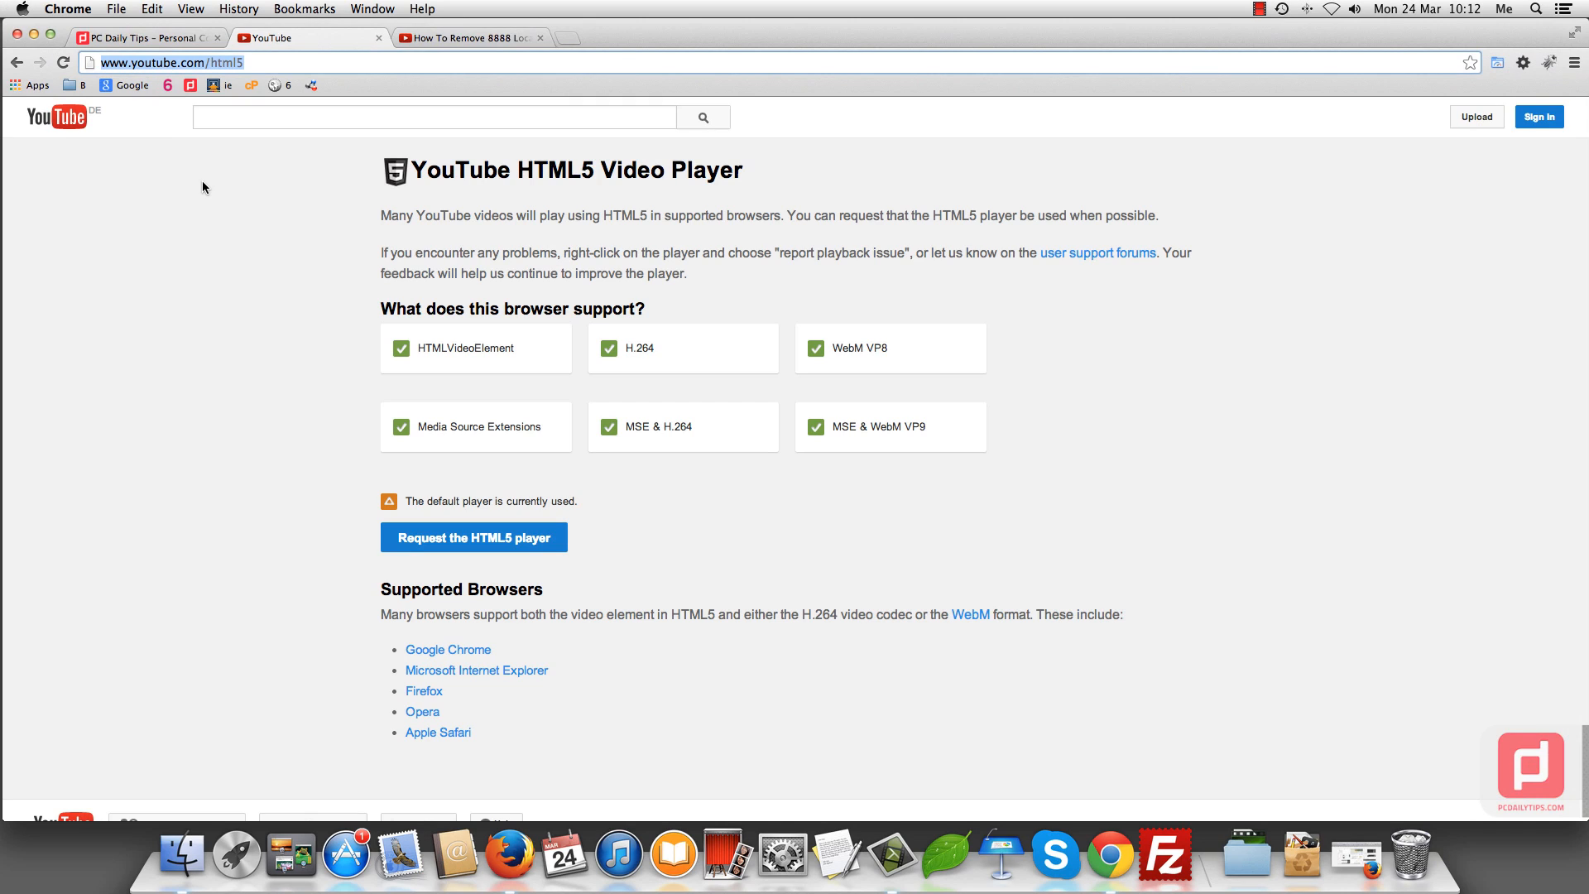
pyautogui.moveTo(806, 646)
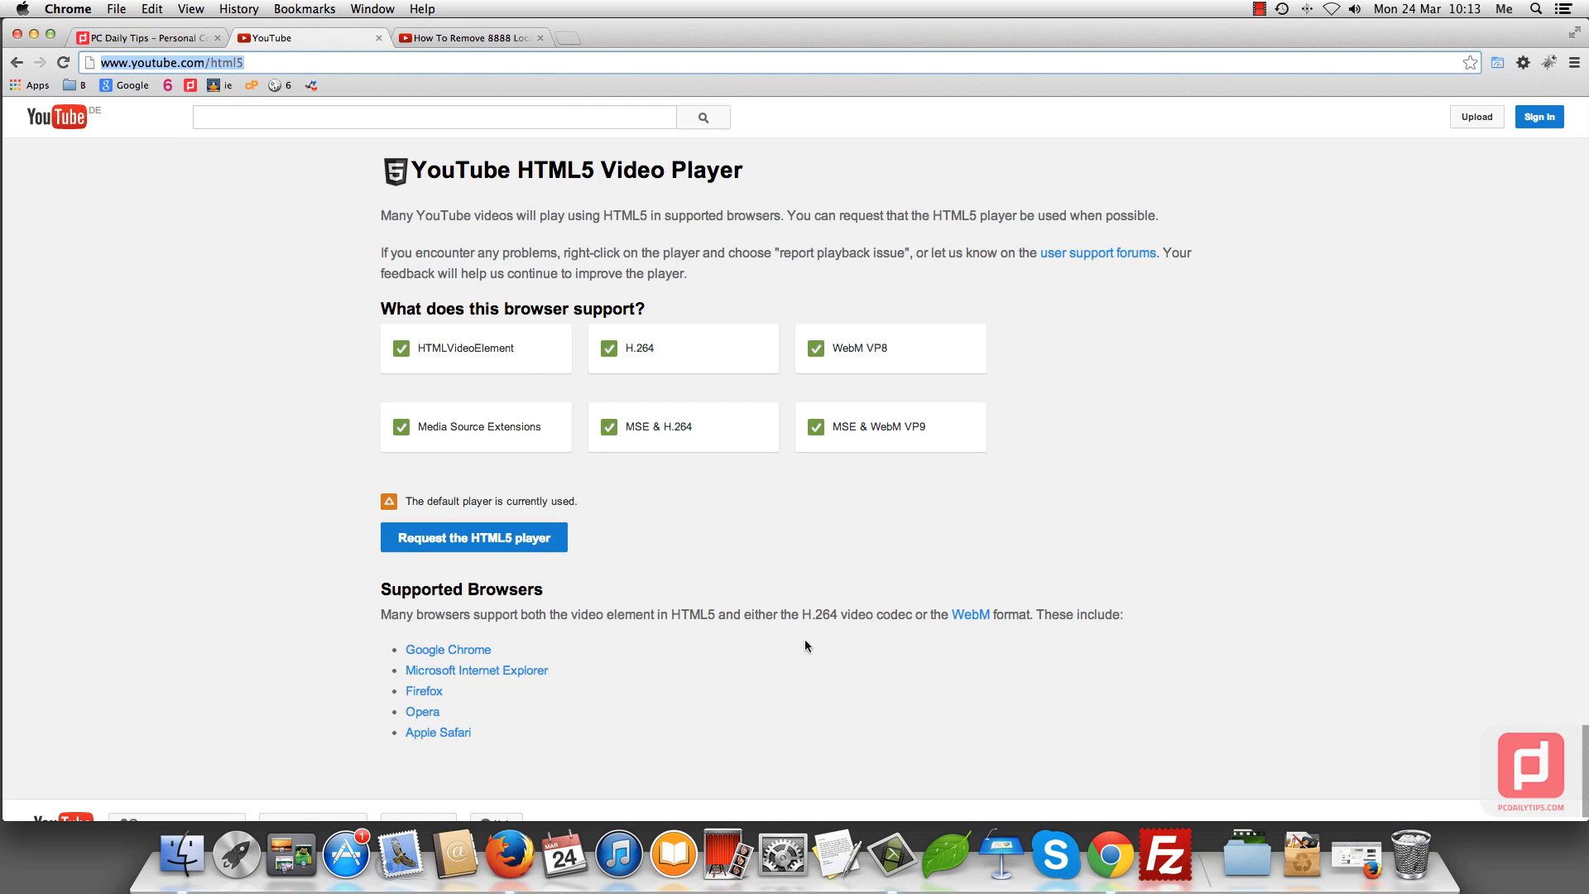
pyautogui.moveTo(539, 555)
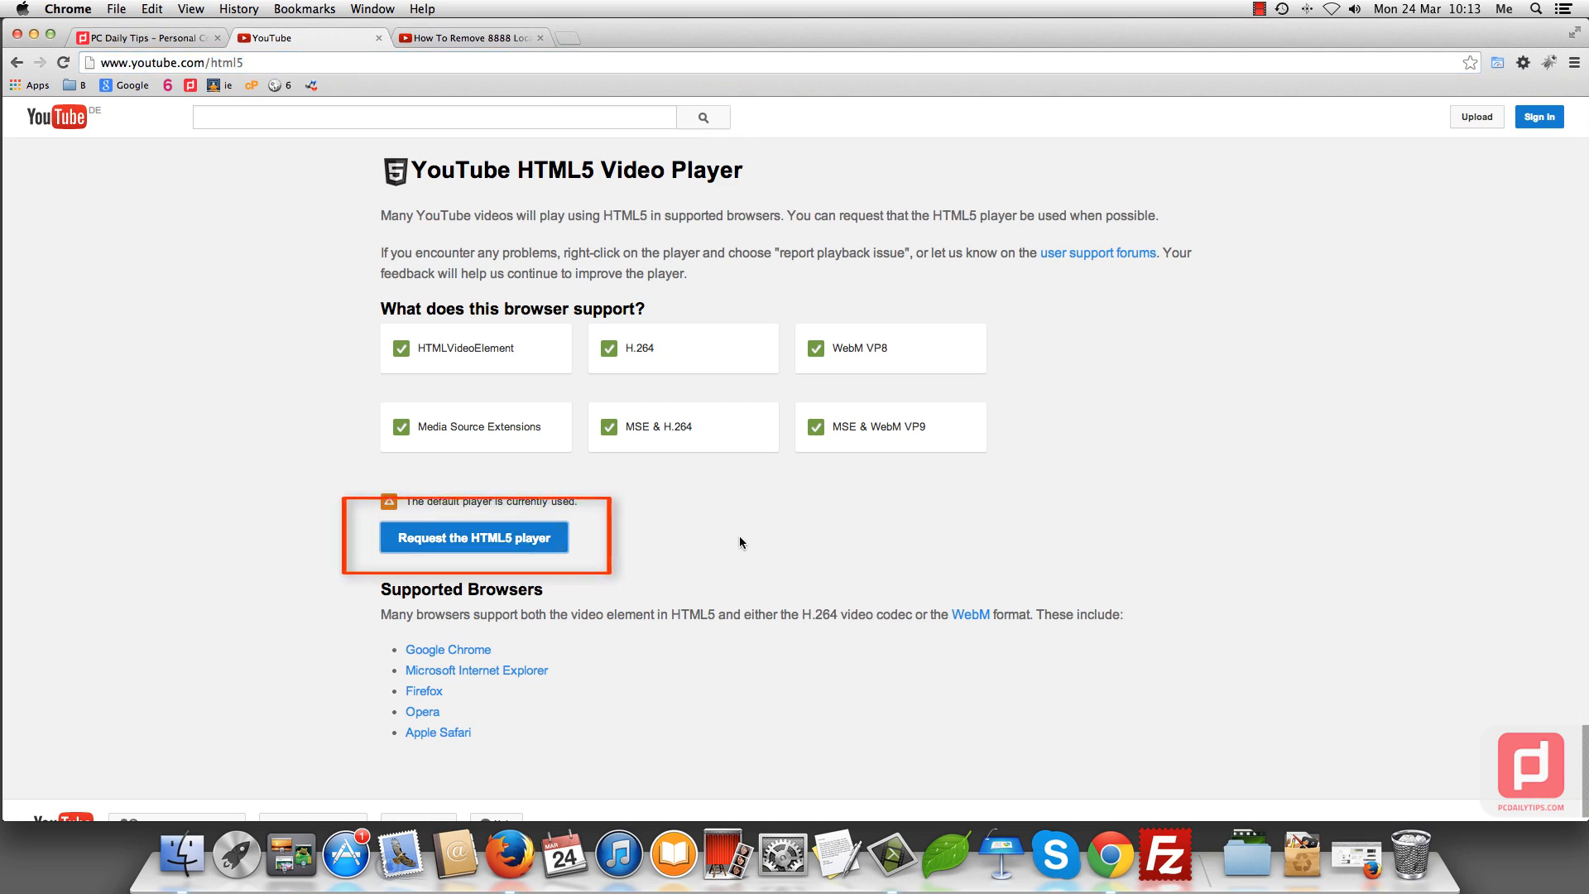
# Request the HTML5 player on youtube.com/html5 so it is used when possible
pyautogui.click(473, 536)
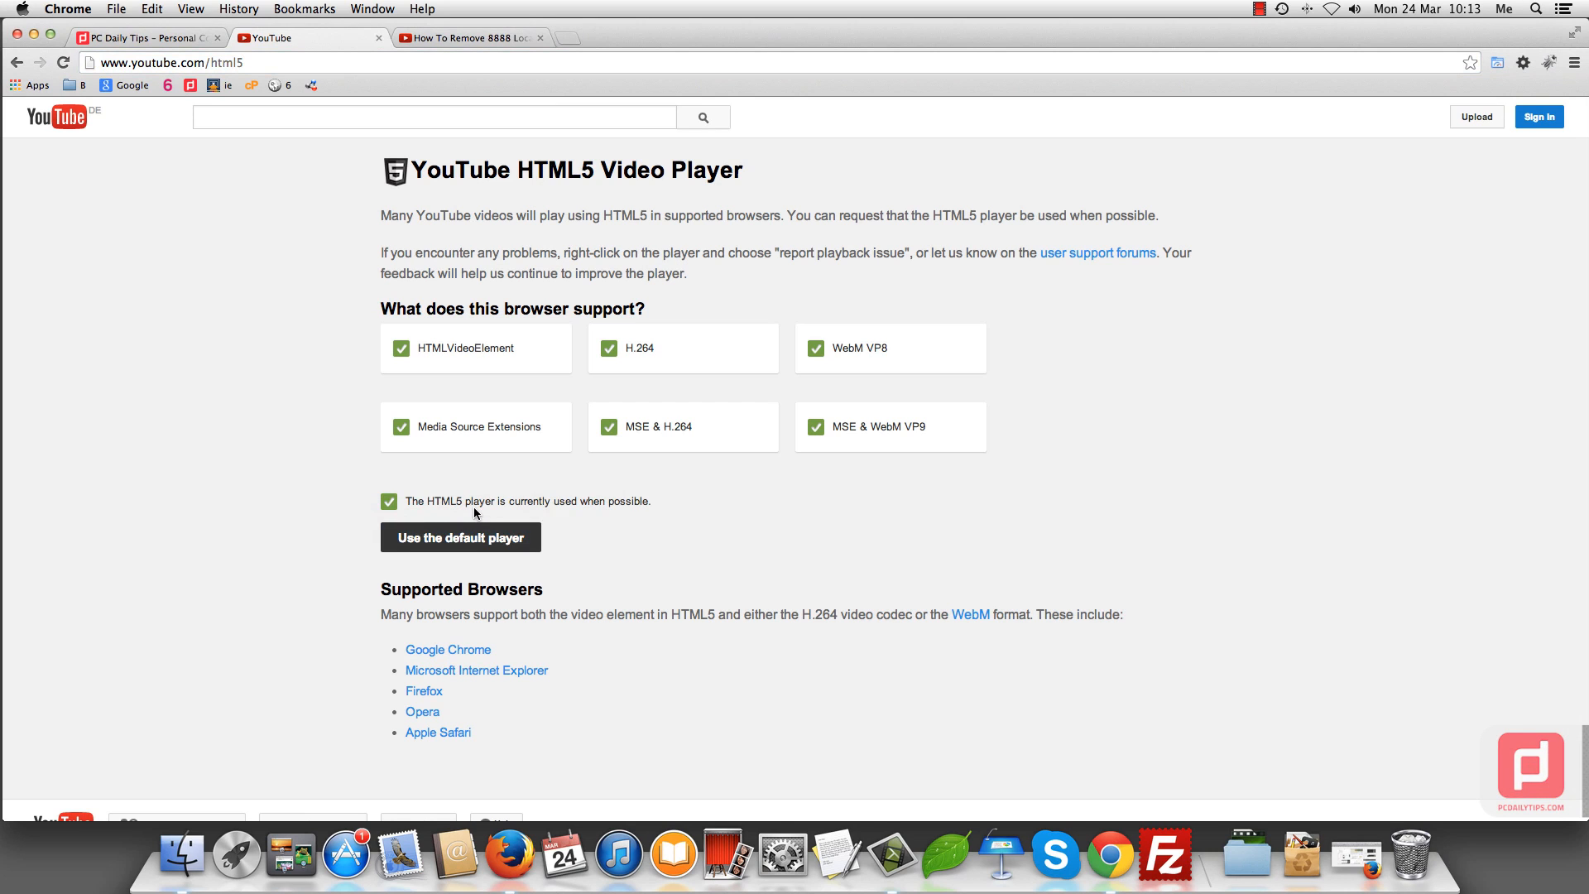
pyautogui.rightClick(182, 61)
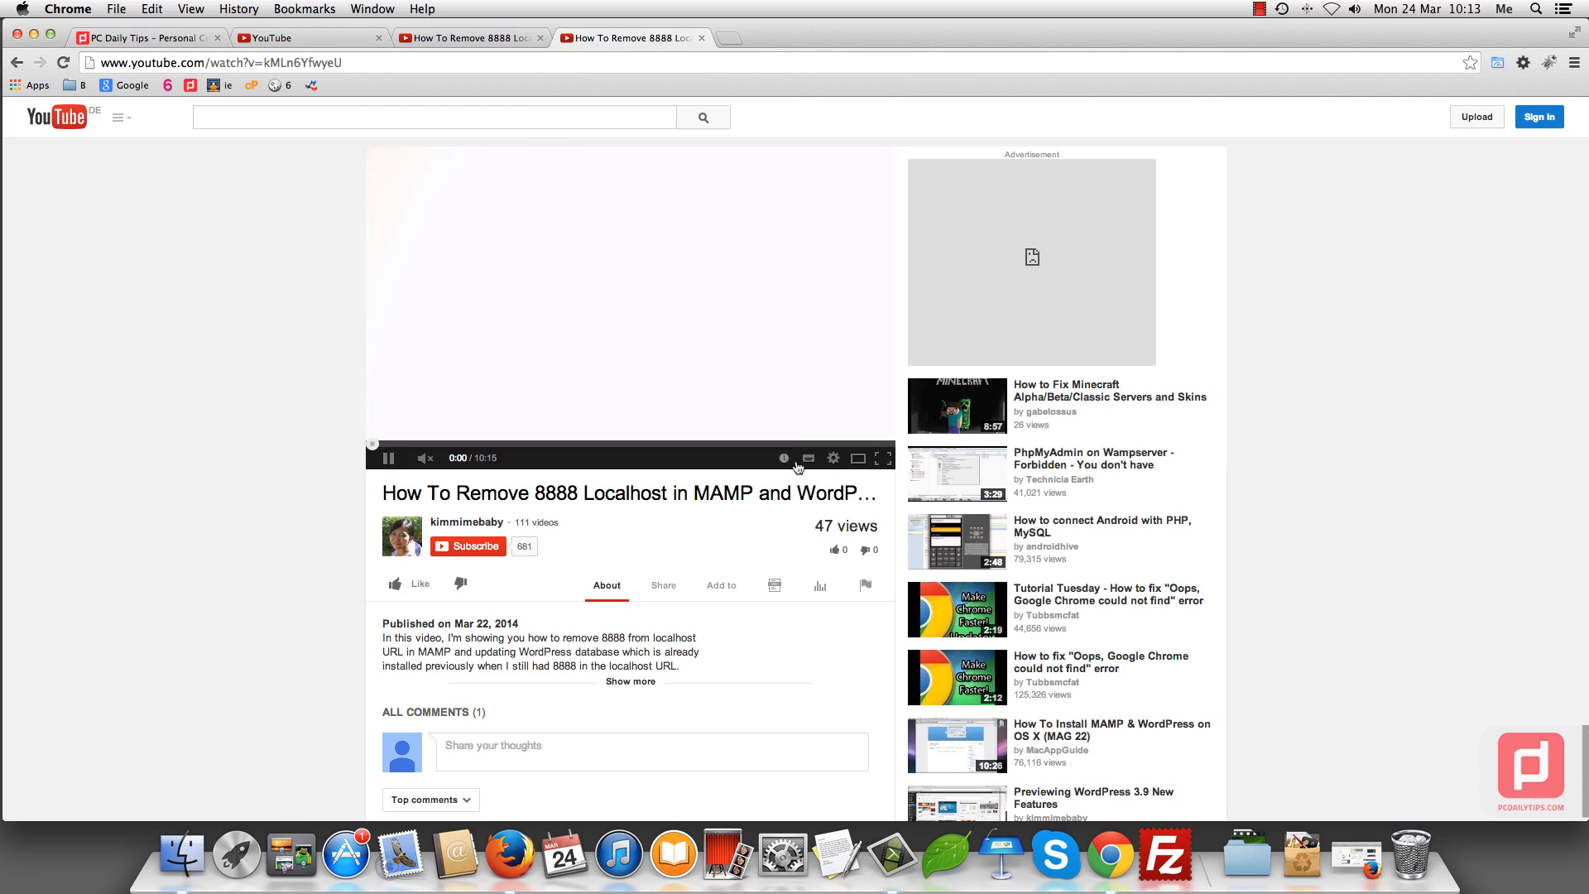
# Pick an HD quality for the reopened MAMP video under the HTML5 player
pyautogui.click(833, 457)
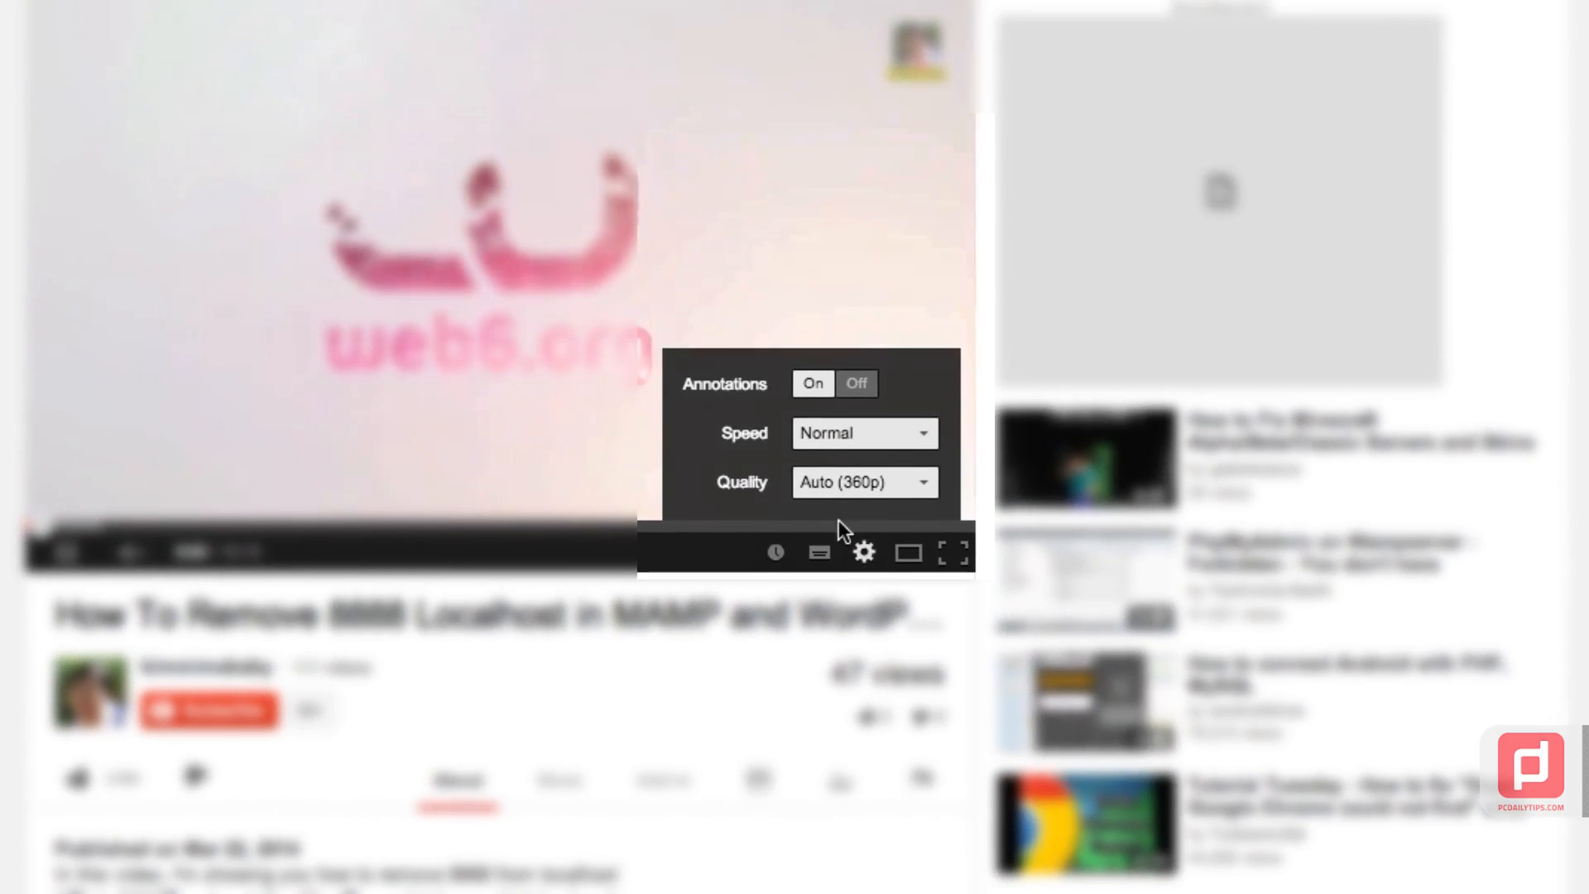
pyautogui.click(863, 482)
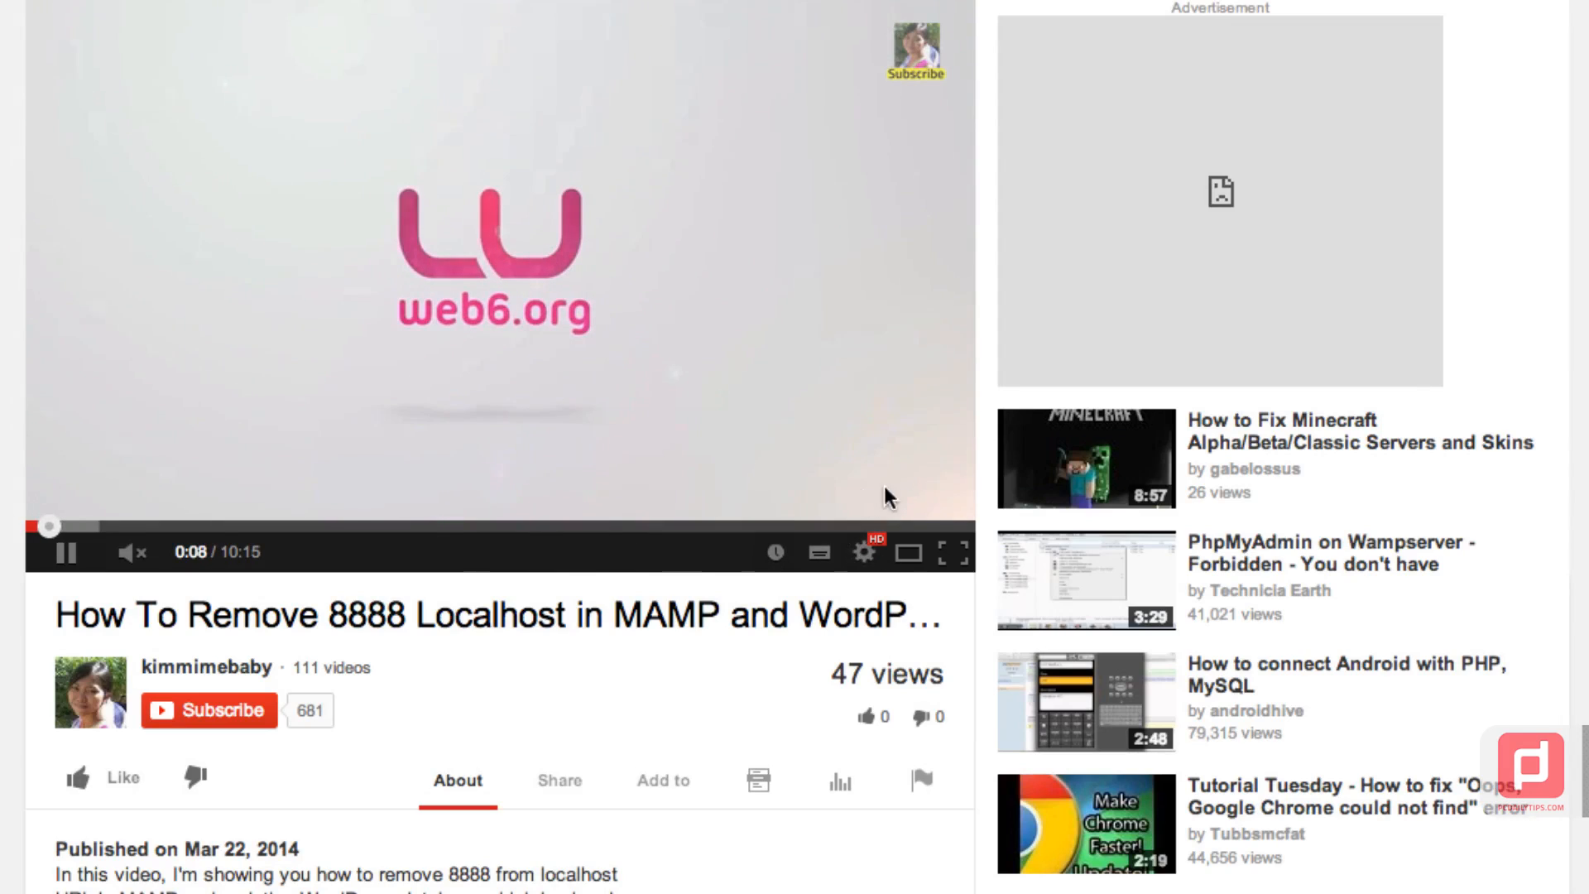
pyautogui.moveTo(863, 553)
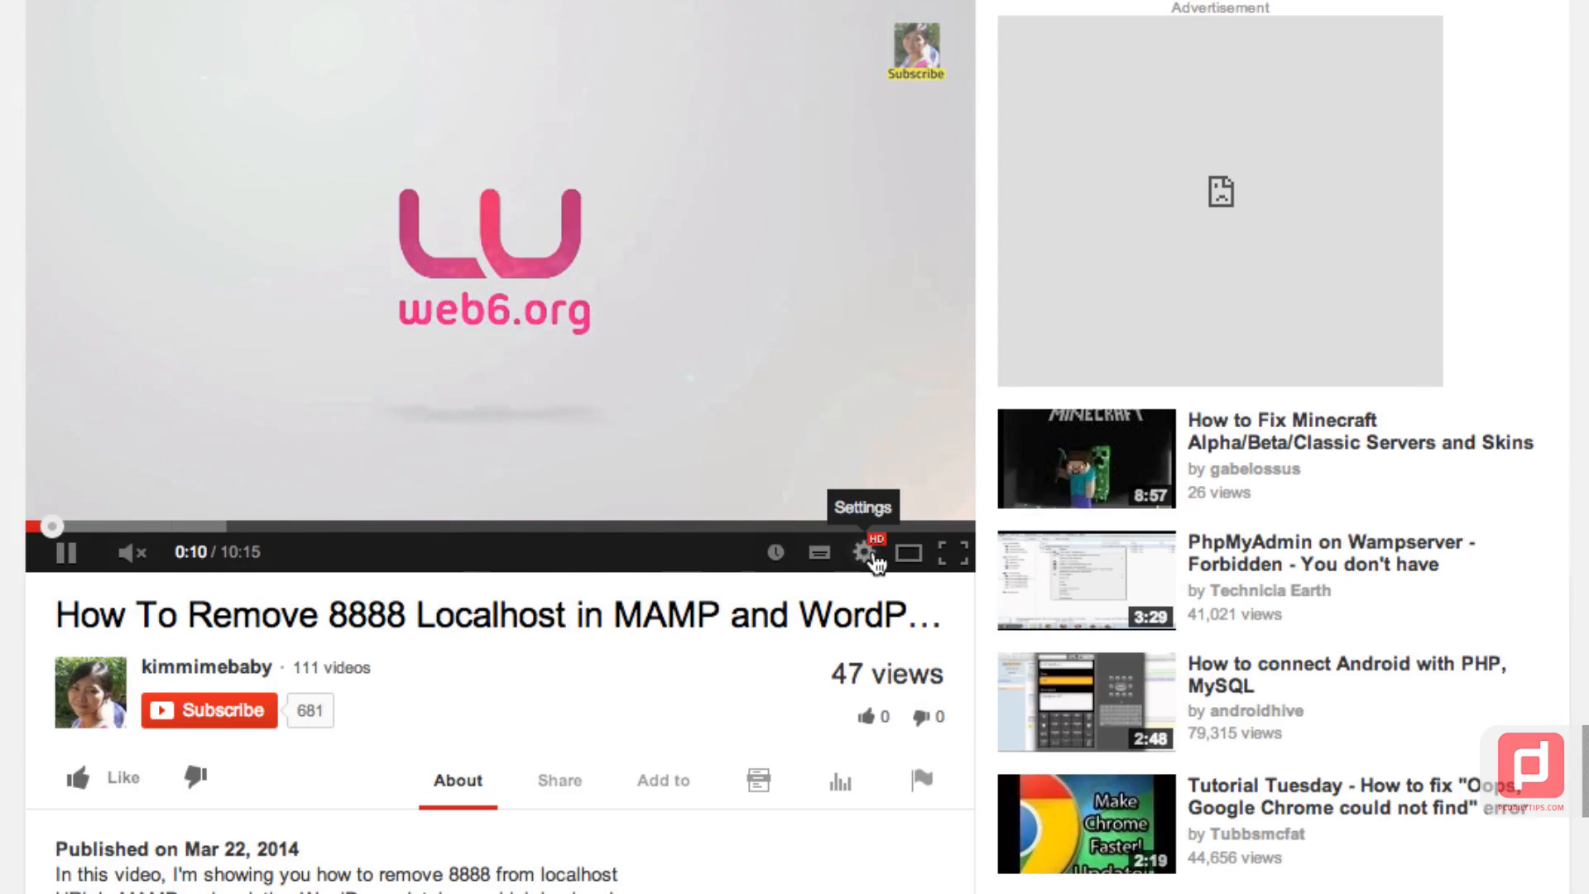
pyautogui.rightClick(152, 44)
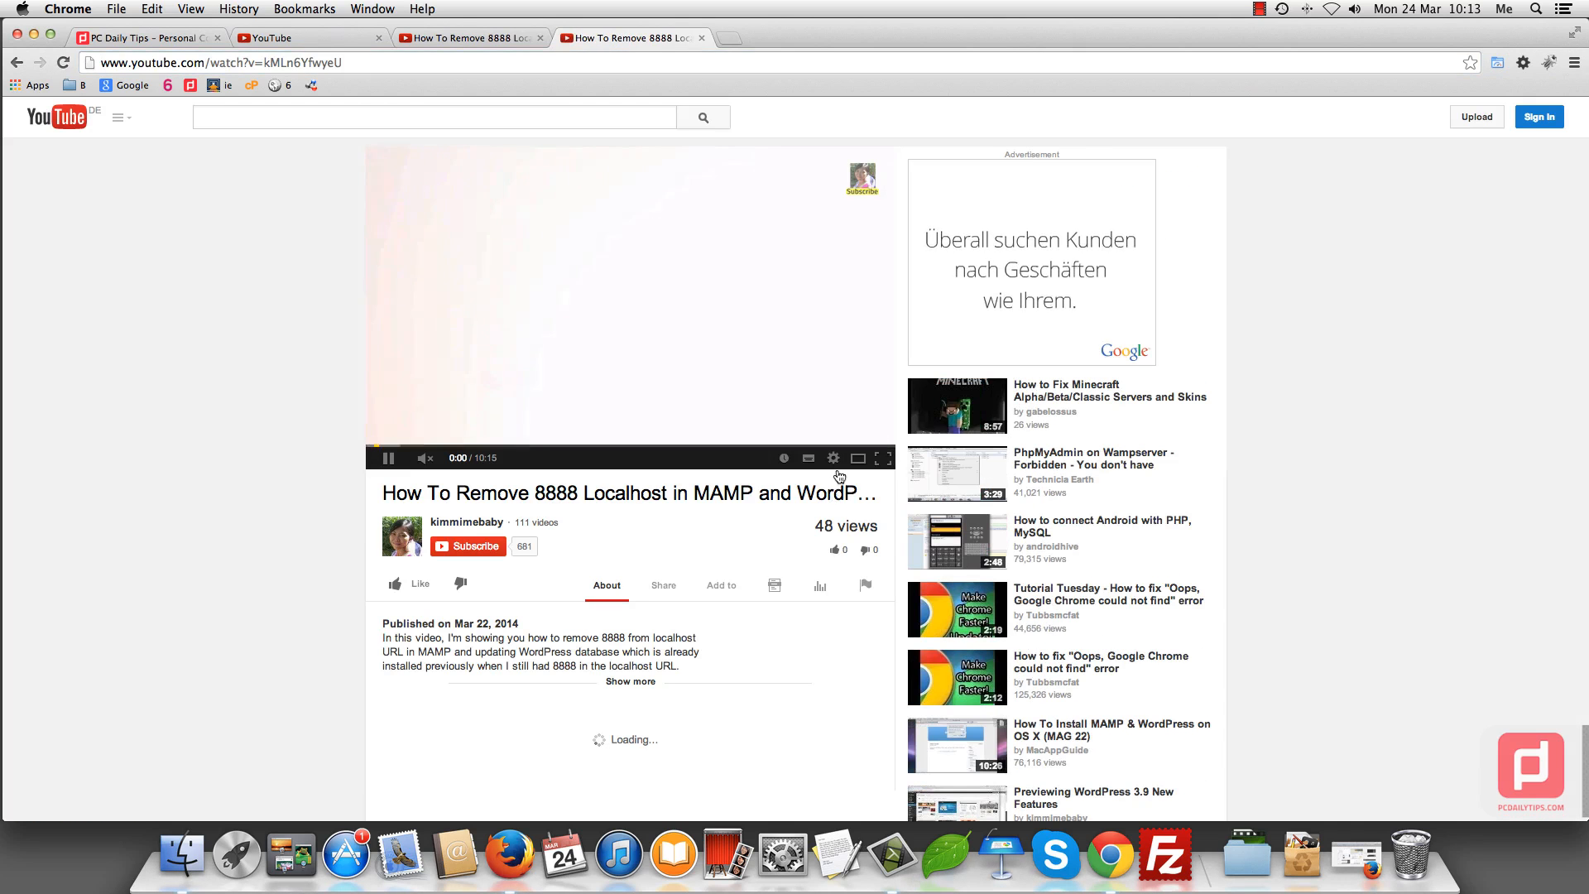
# Resume the reloaded tutorial video so it plays with the HTML5 player in HD
pyautogui.click(833, 459)
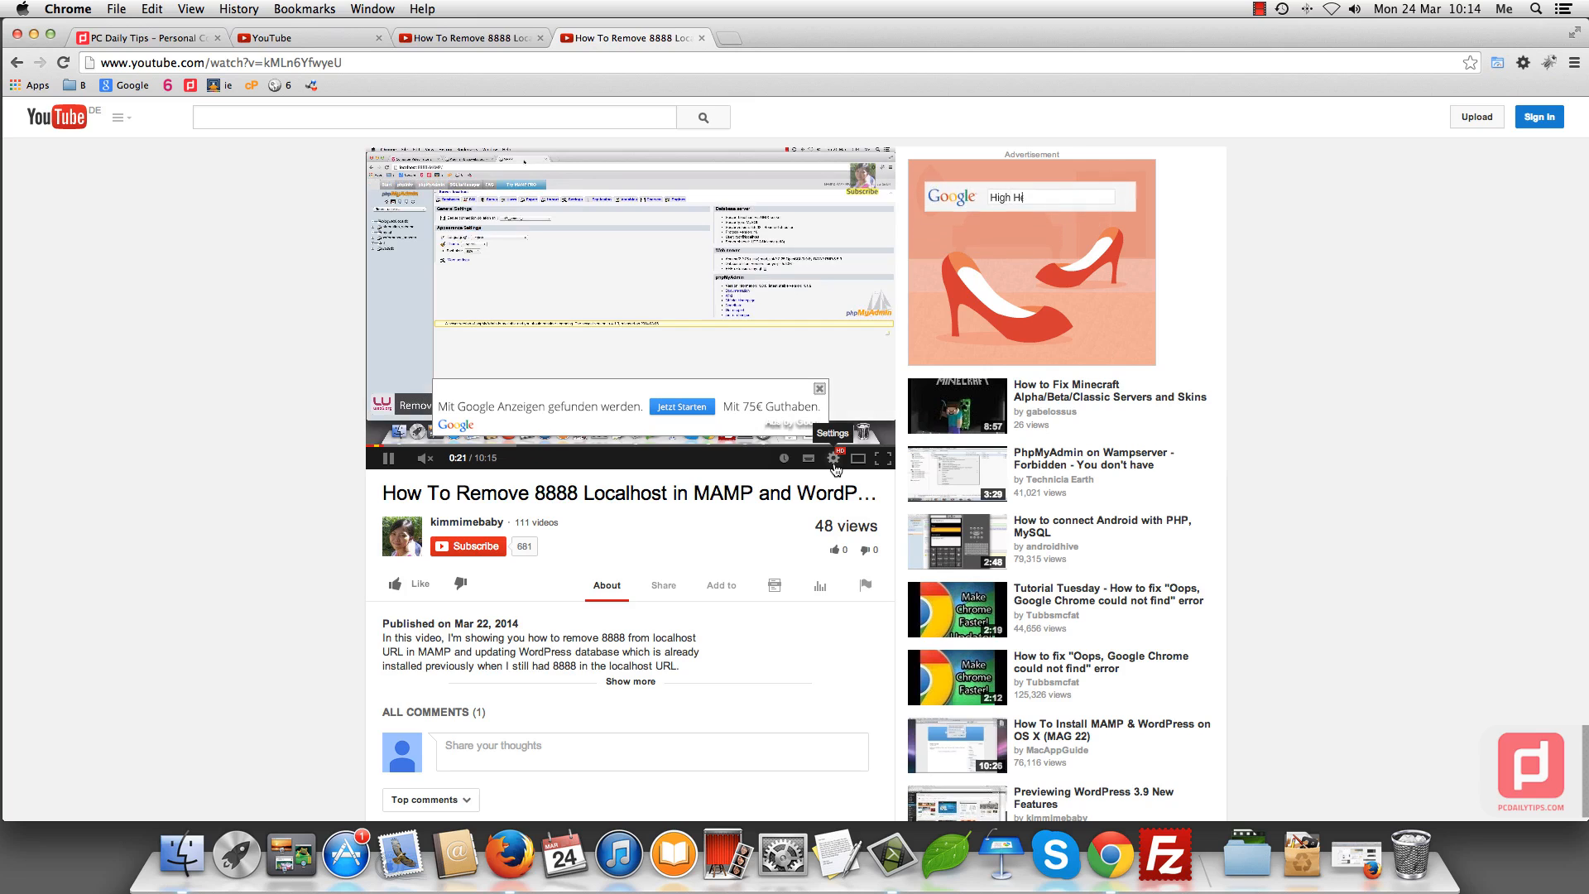
pyautogui.moveTo(877, 458)
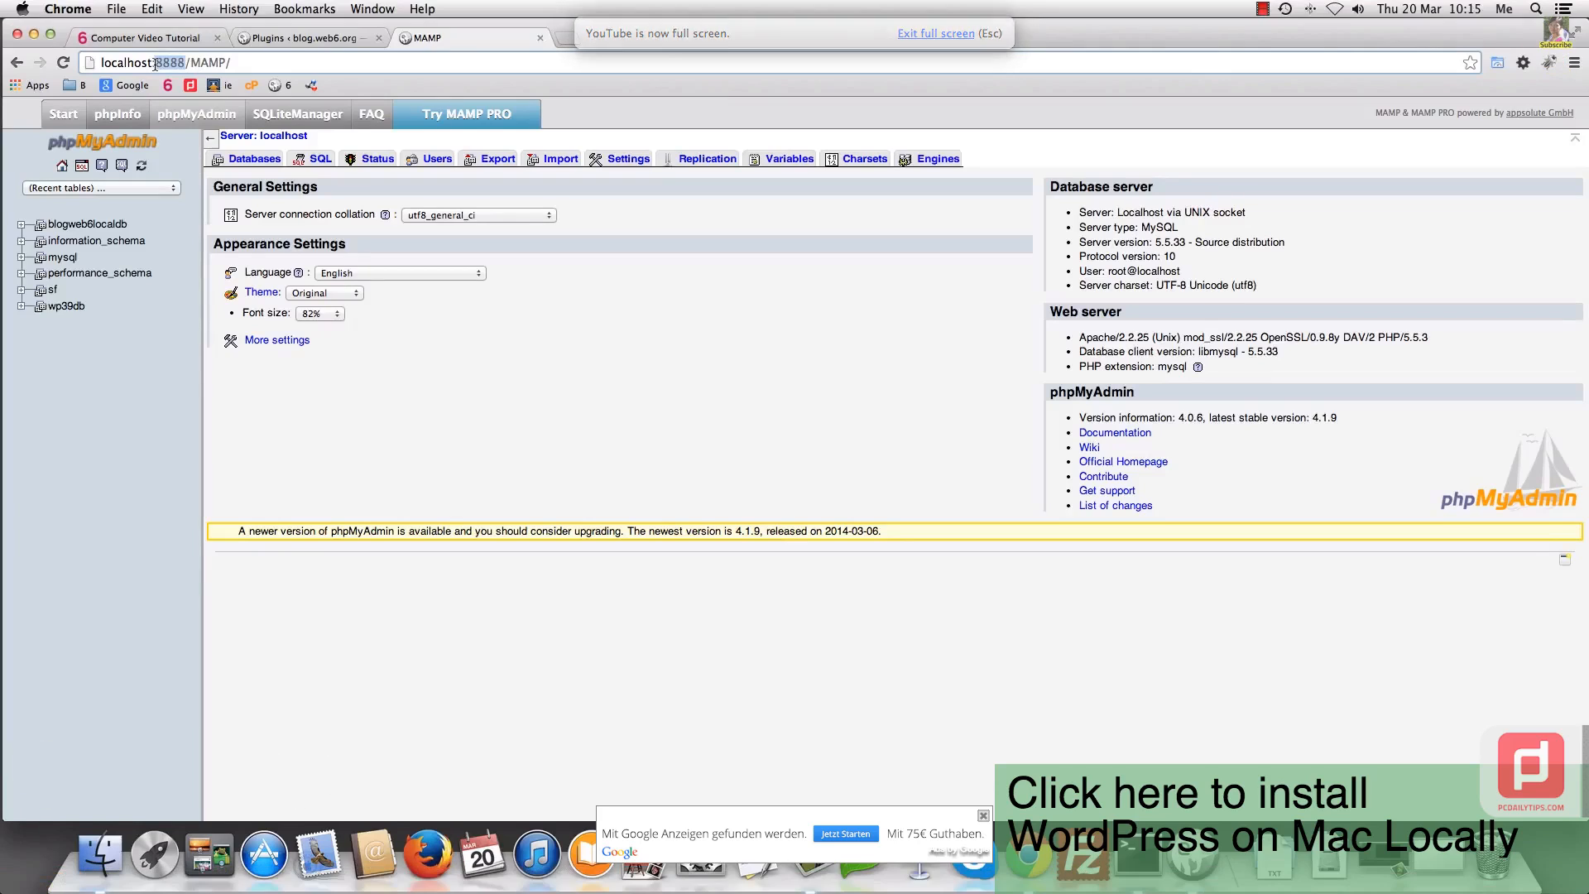
pyautogui.click(96, 240)
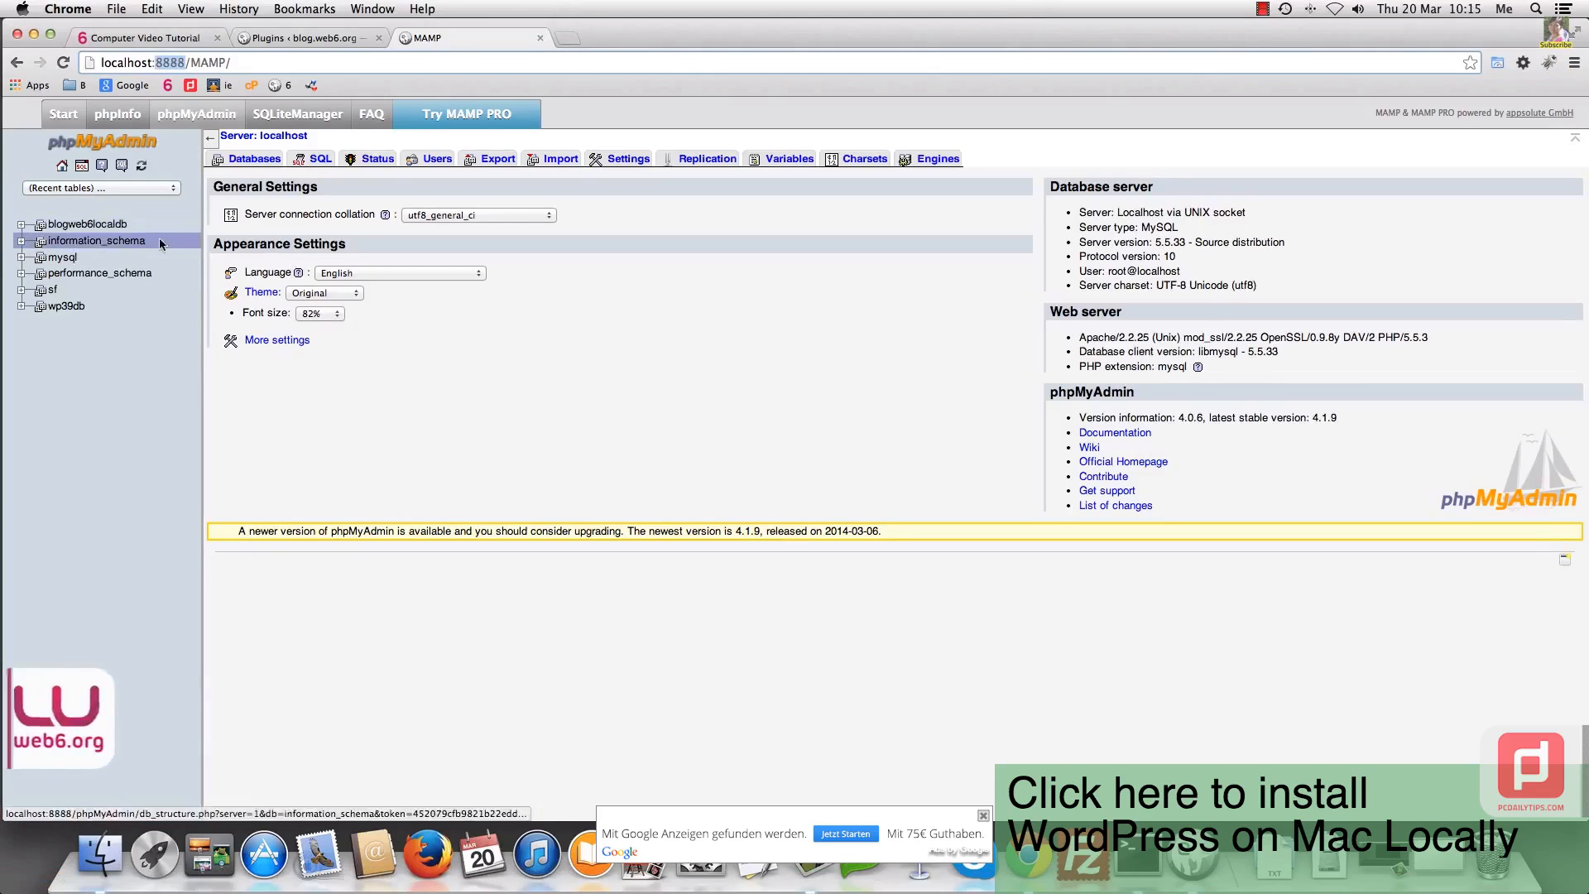
pyautogui.click(87, 223)
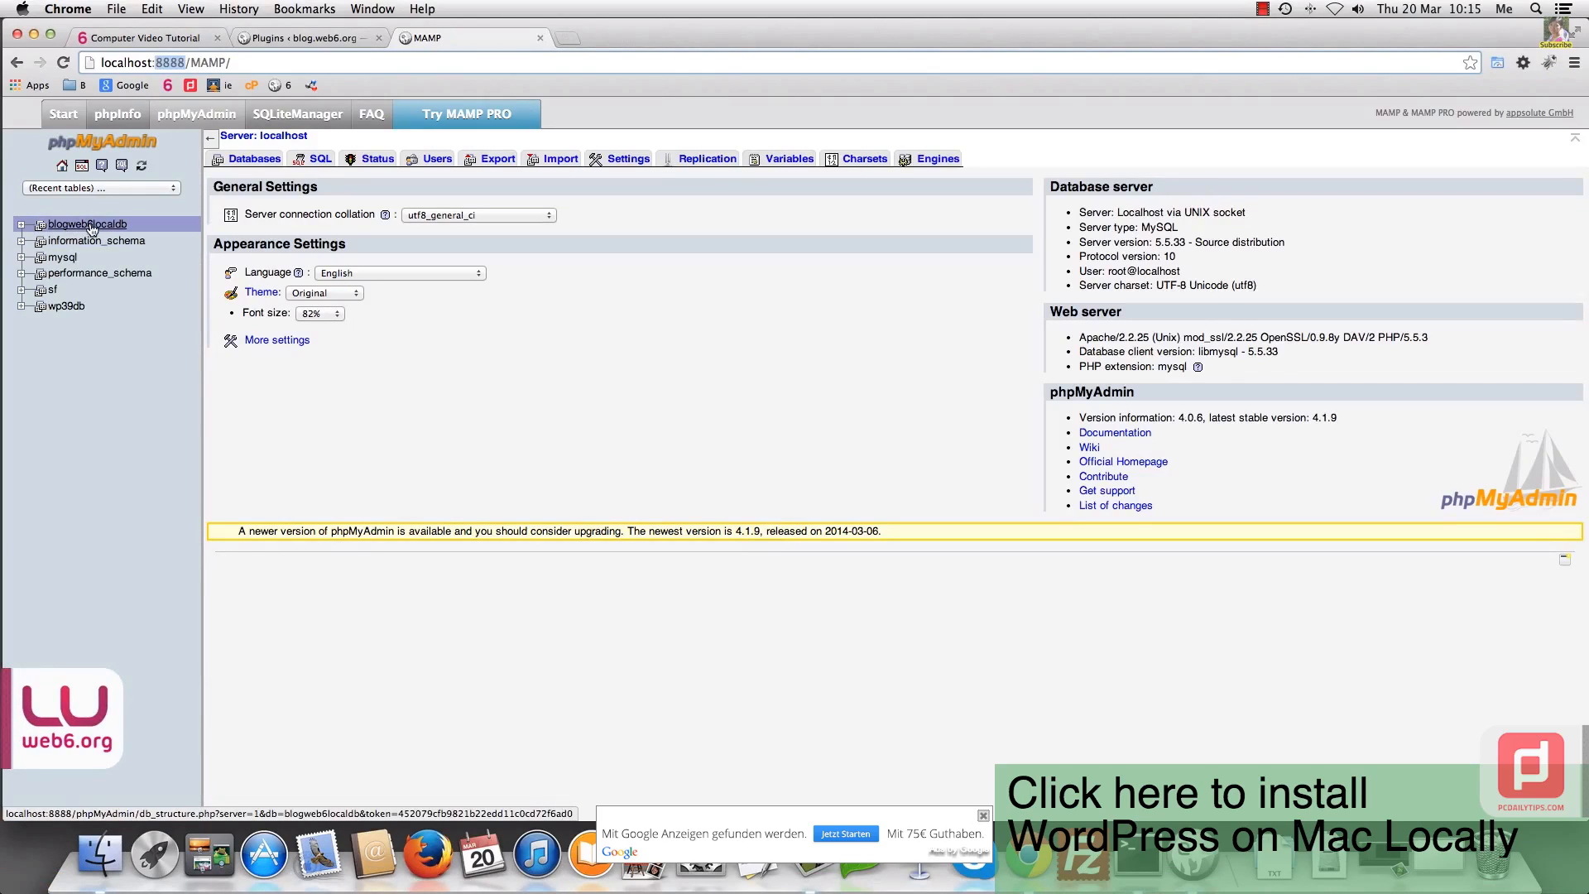
pyautogui.click(86, 223)
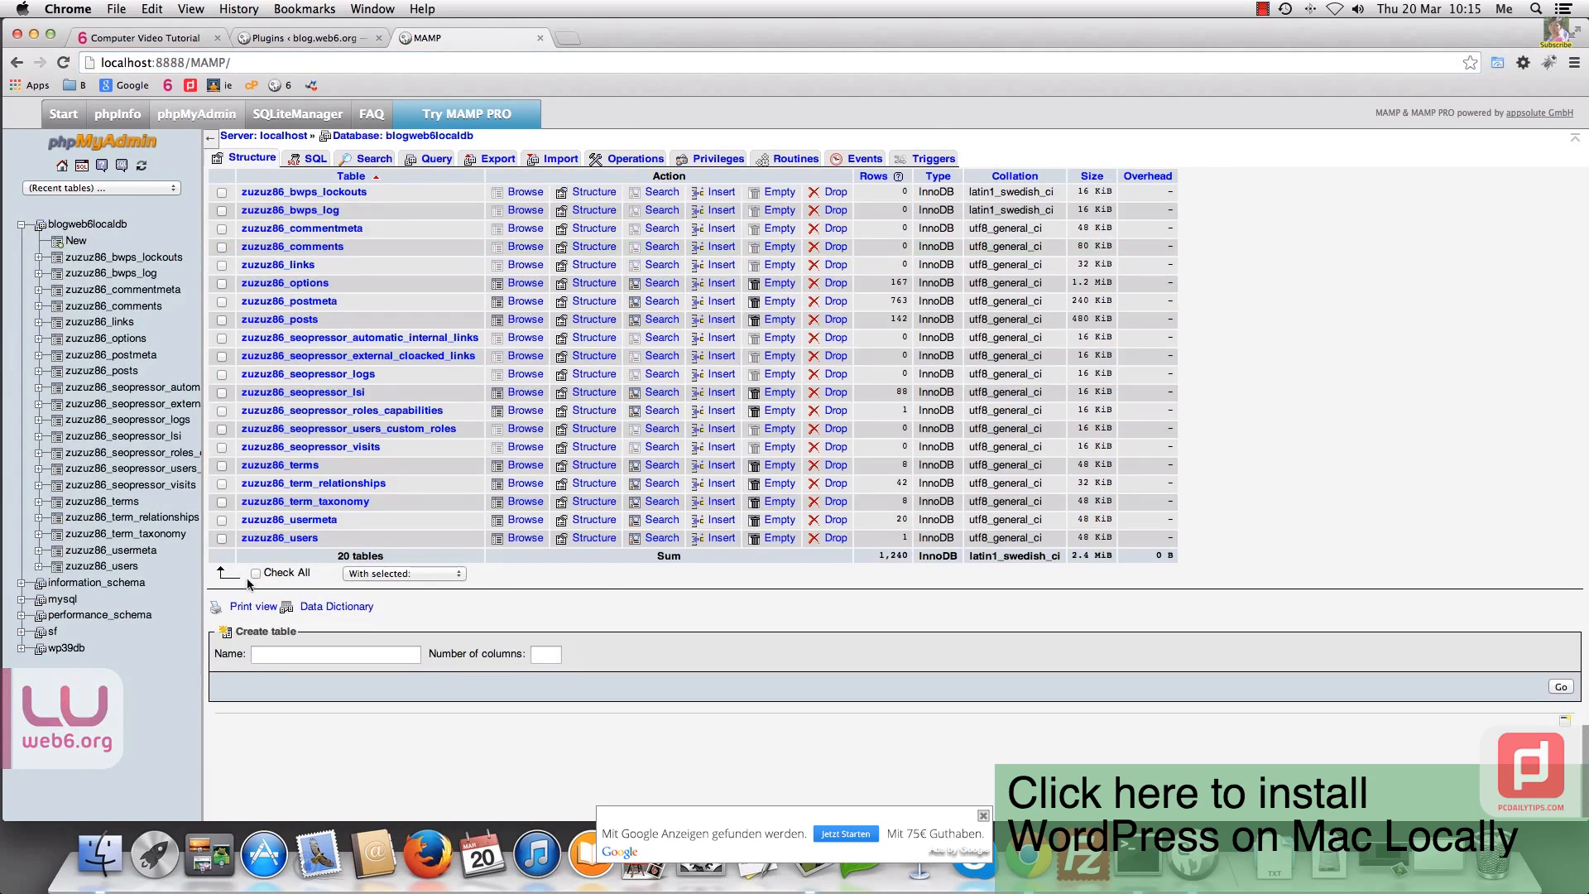
pyautogui.click(255, 572)
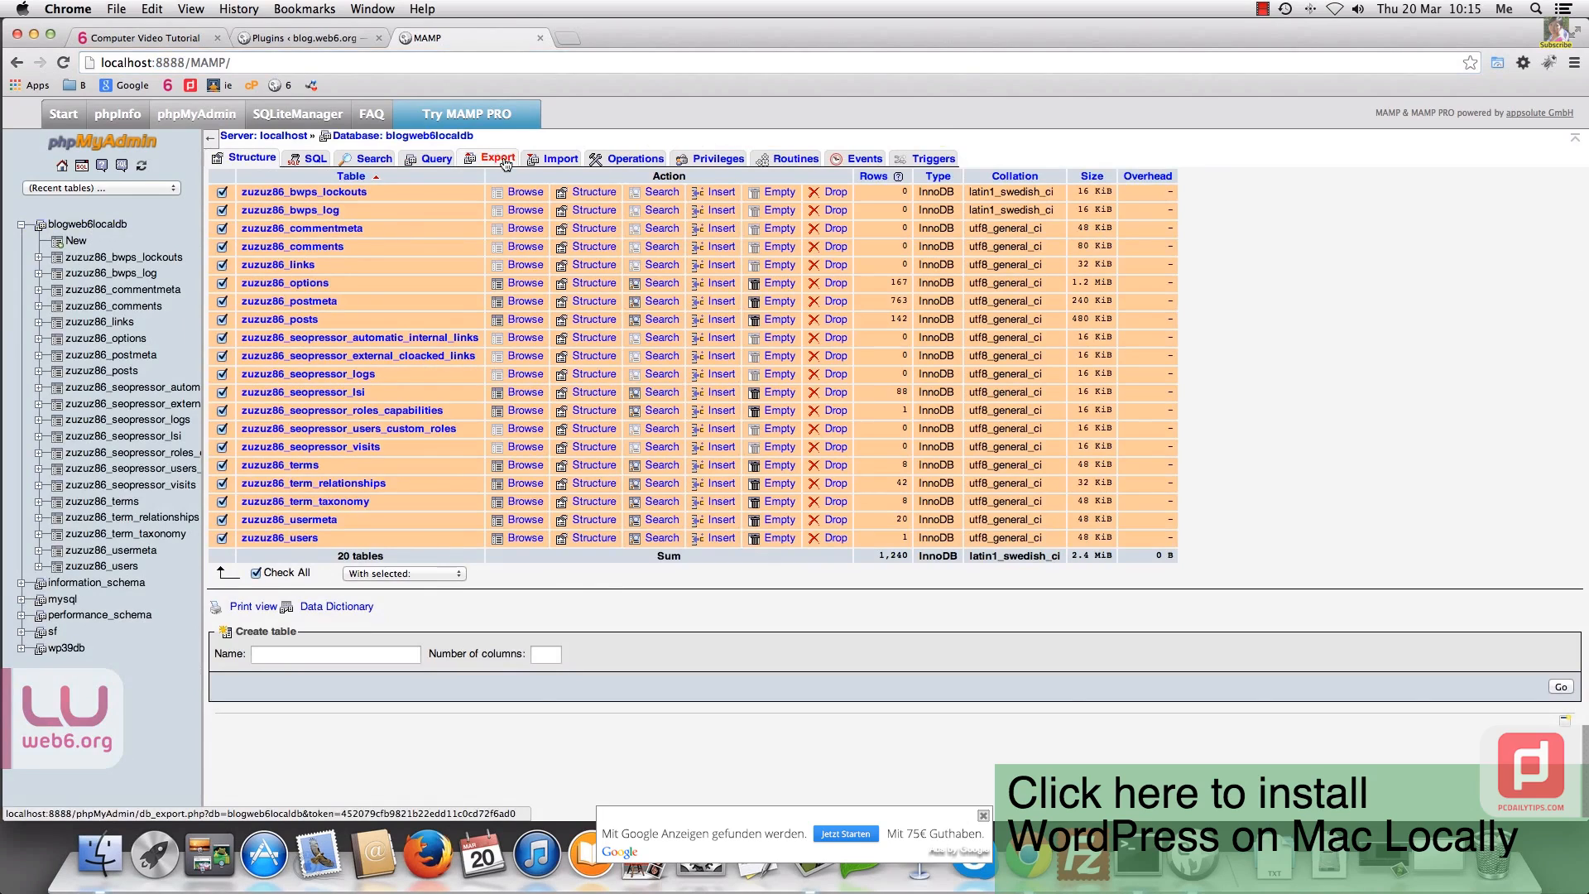
pyautogui.click(498, 159)
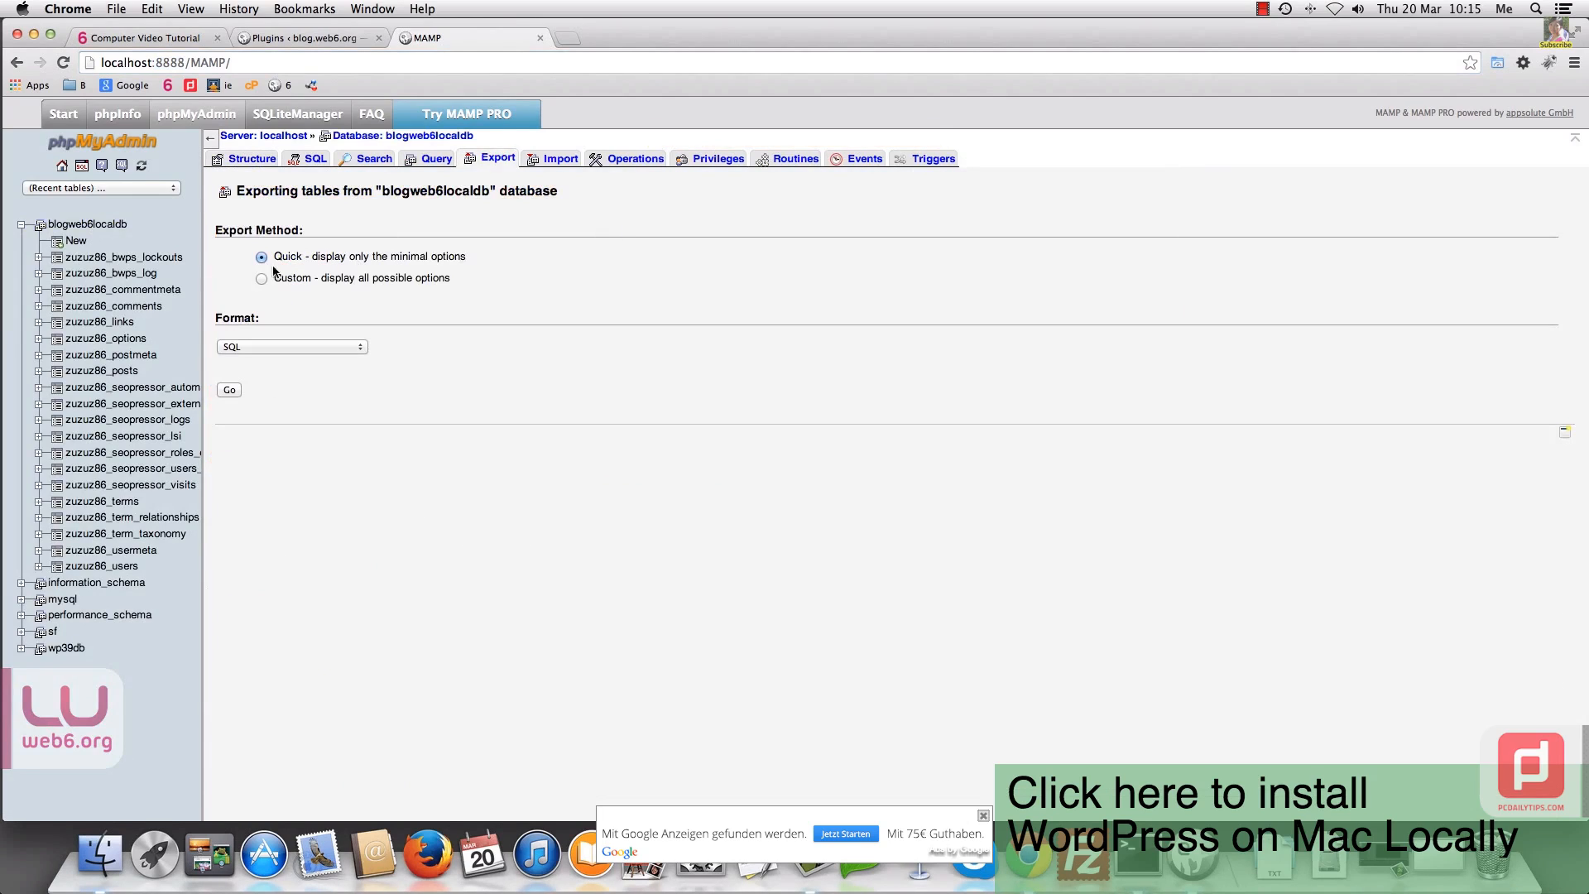